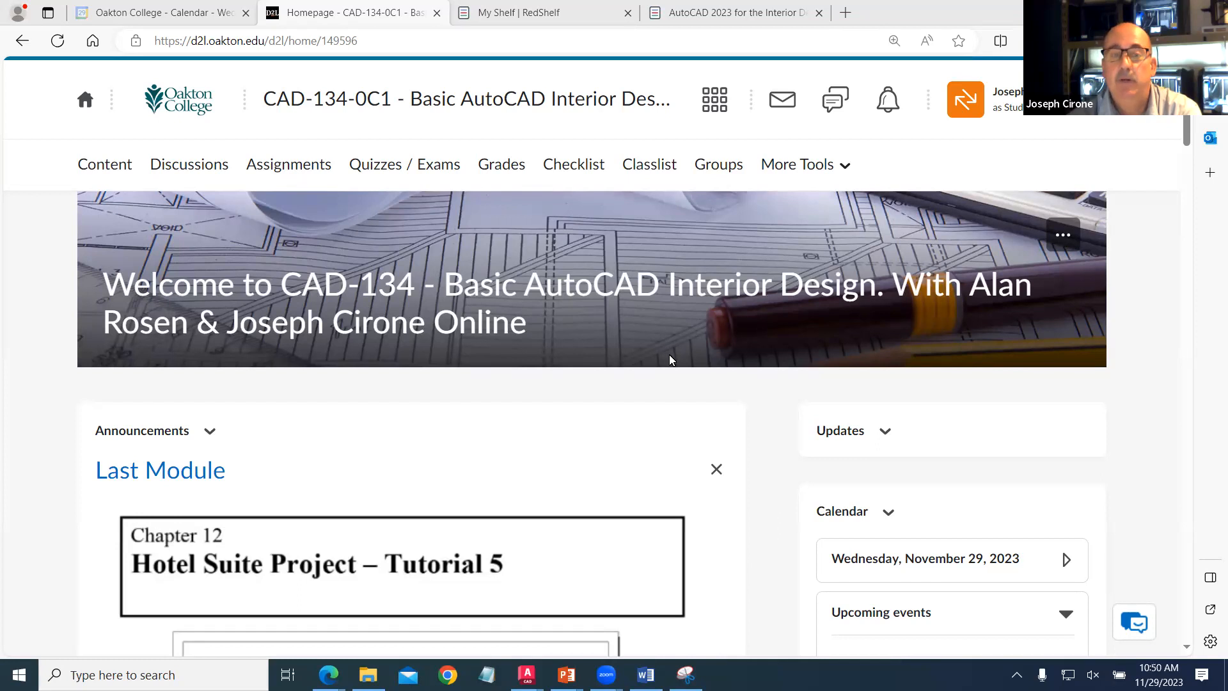
mouse_move(799, 304)
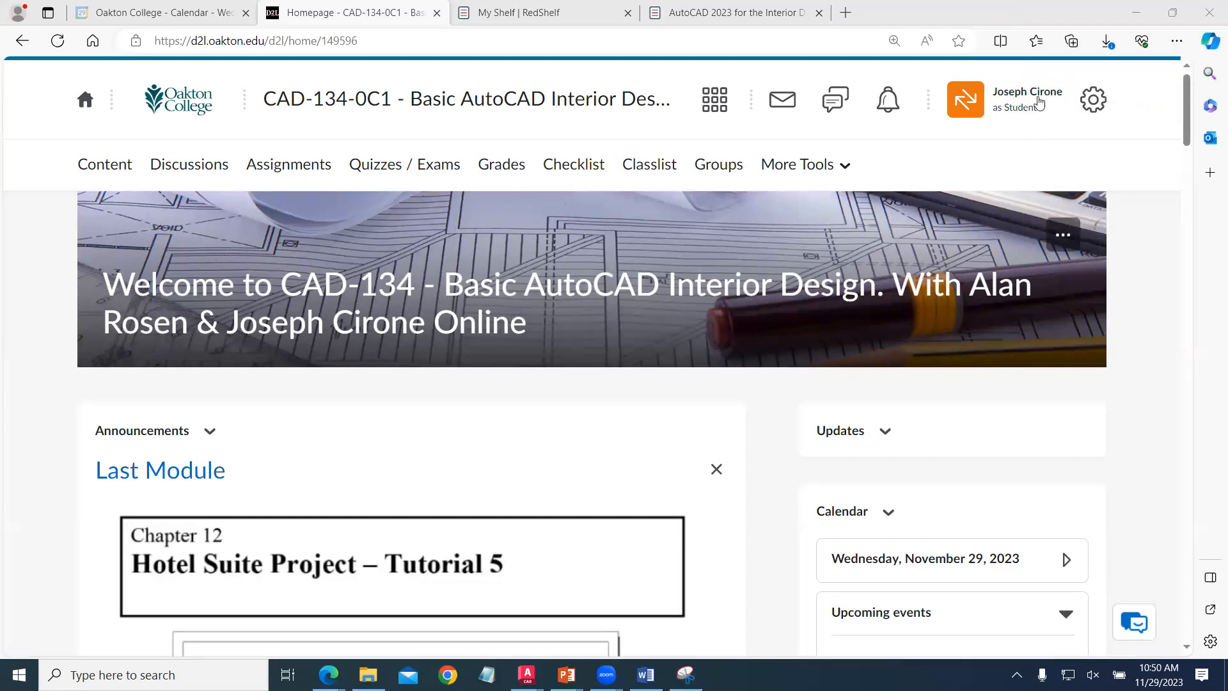
mouse_move(1000, 155)
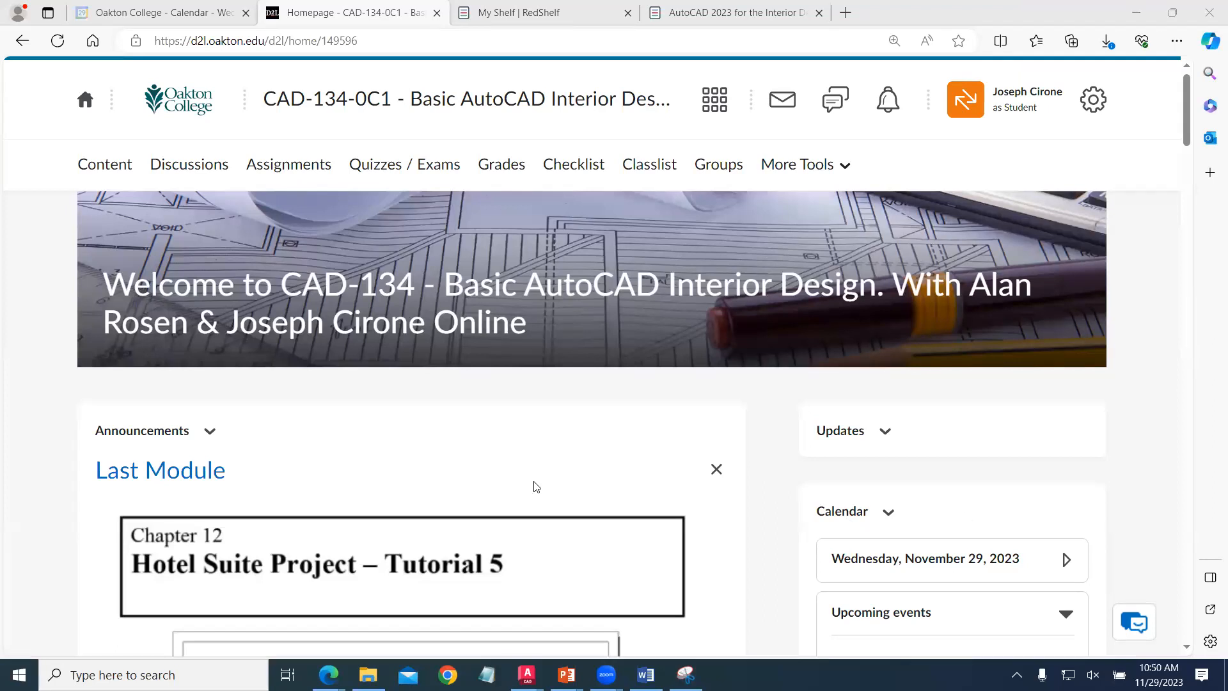
mouse_move(487, 474)
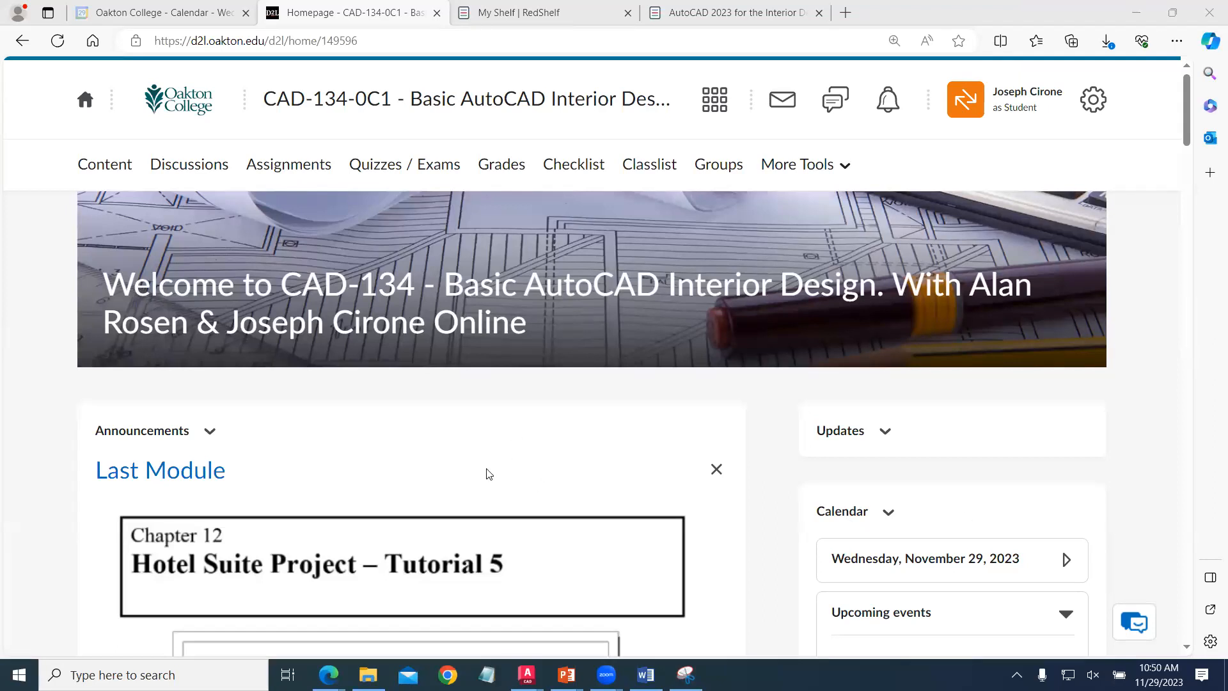
- Scroll through the course page and return to the top
scroll(down, 3)
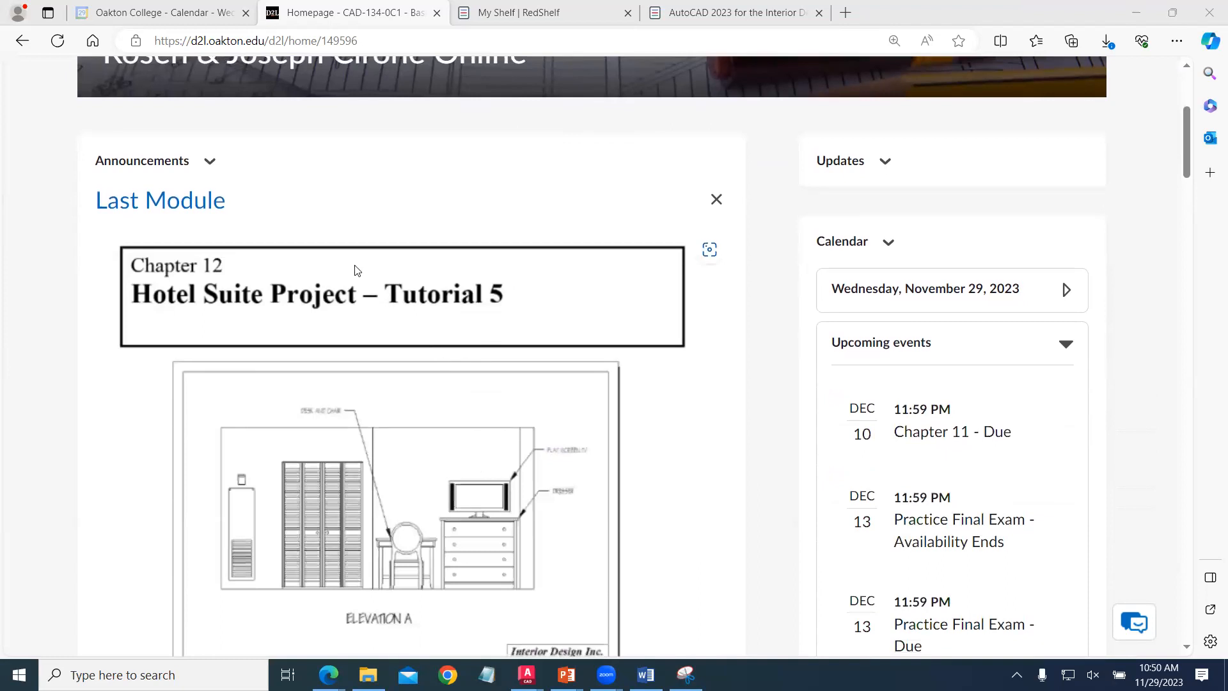
scroll(down, 3)
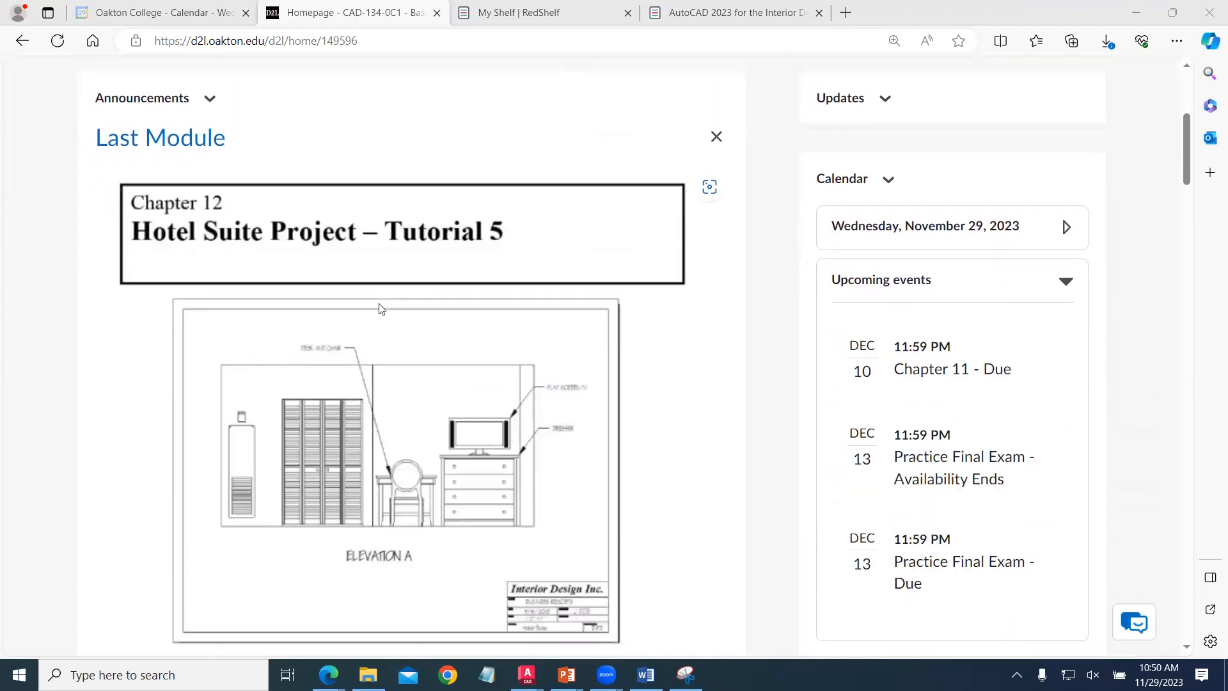
scroll(down, 3)
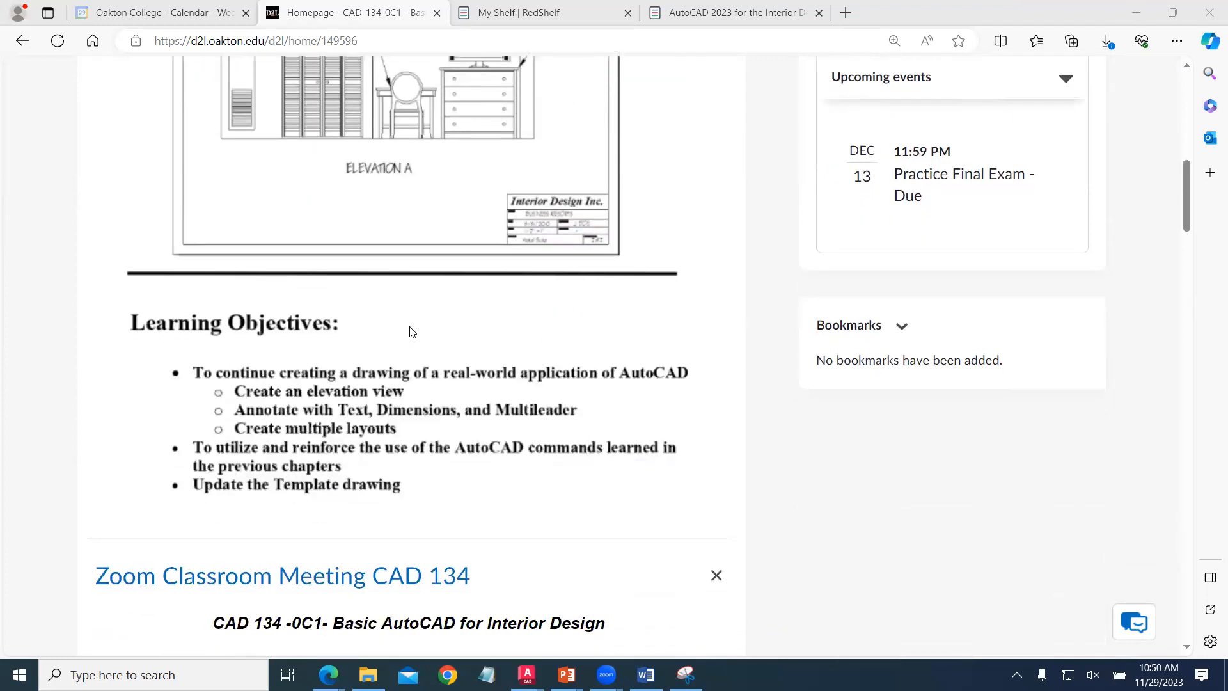
mouse_move(368, 403)
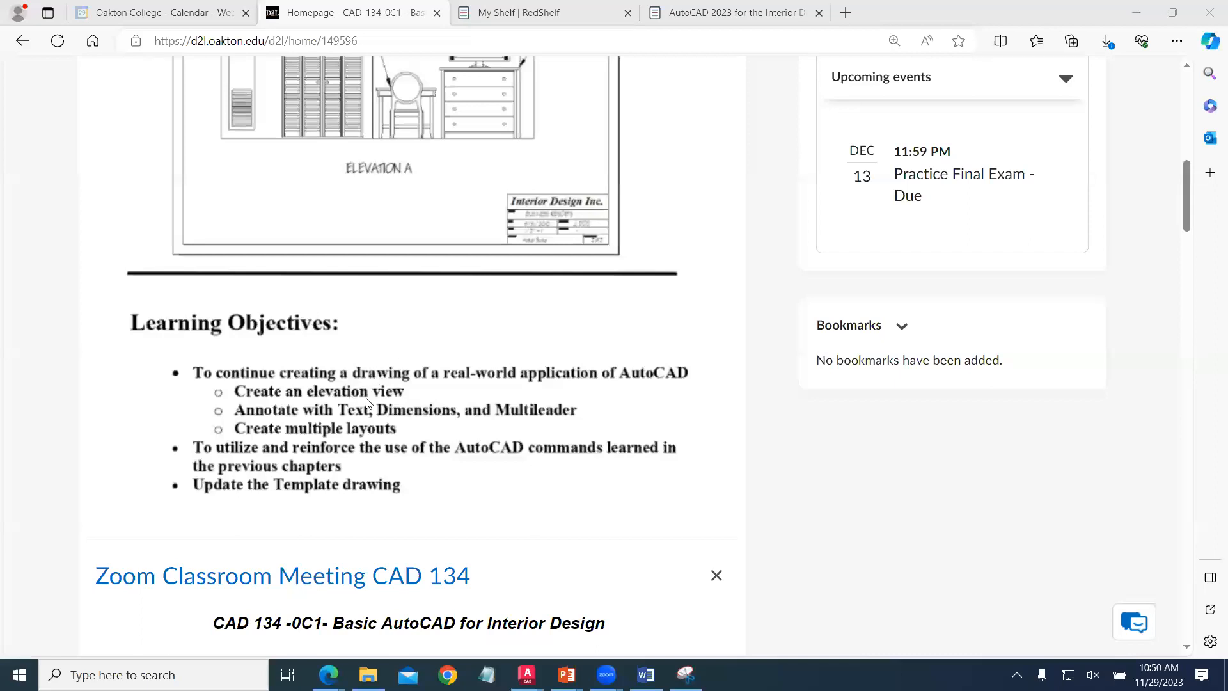
mouse_move(401, 396)
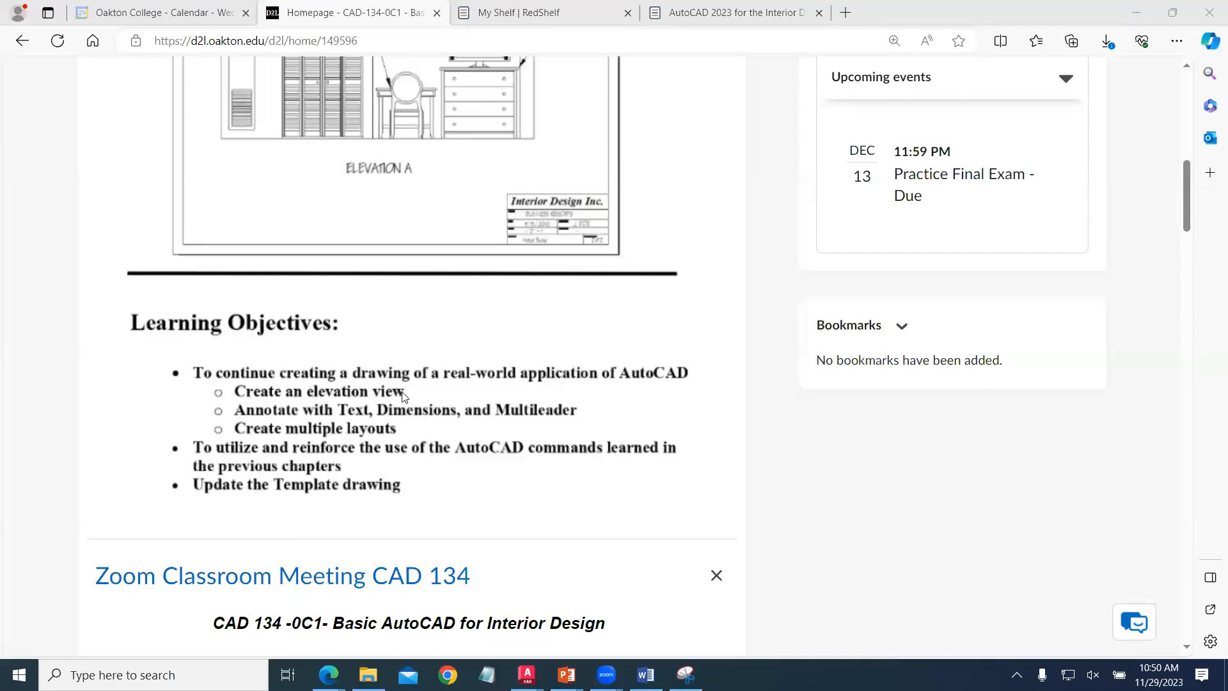
mouse_move(367, 424)
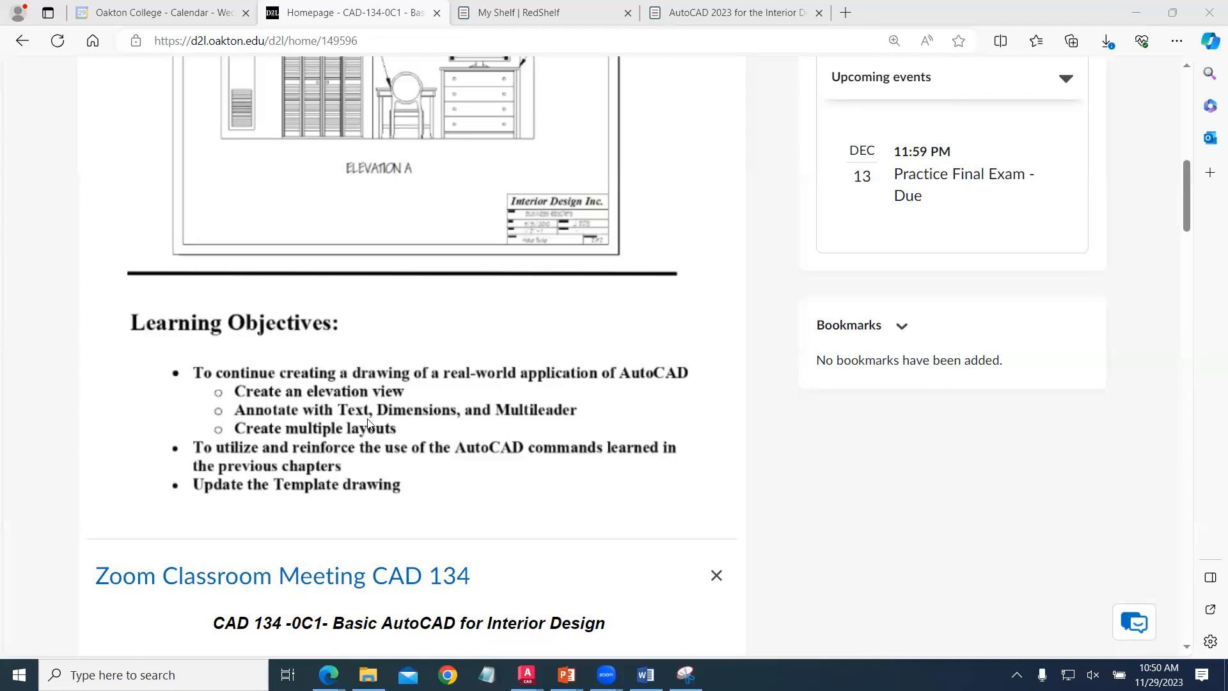
mouse_move(517, 421)
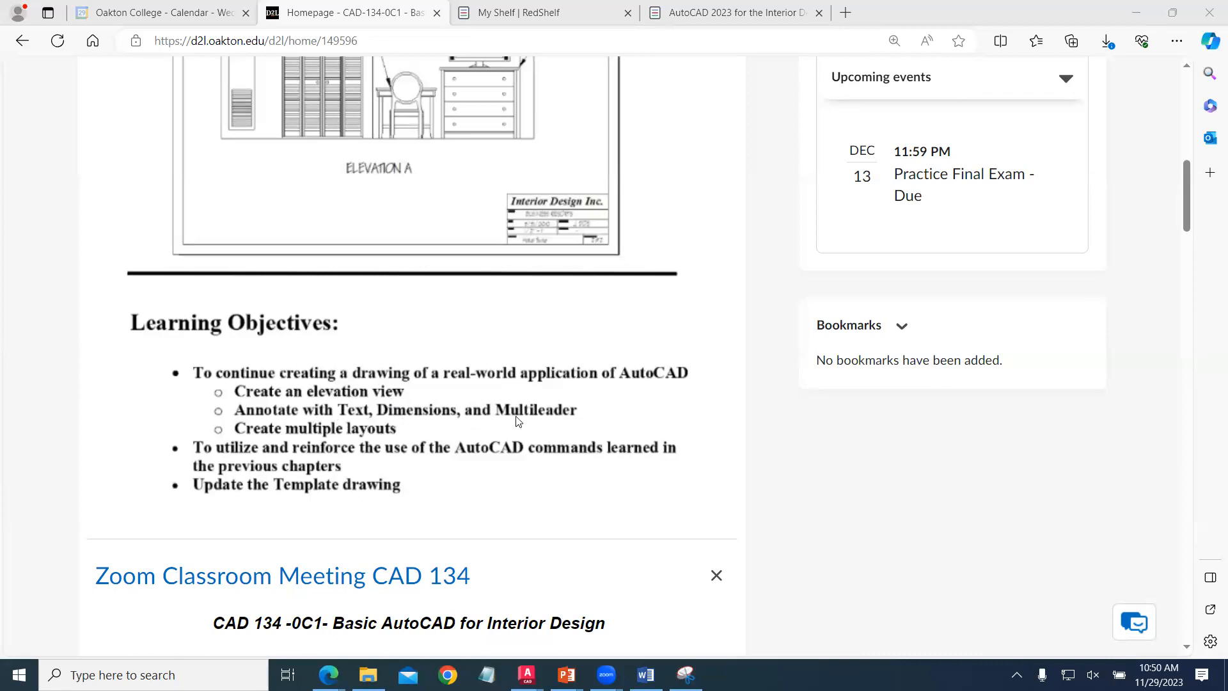
mouse_move(265, 448)
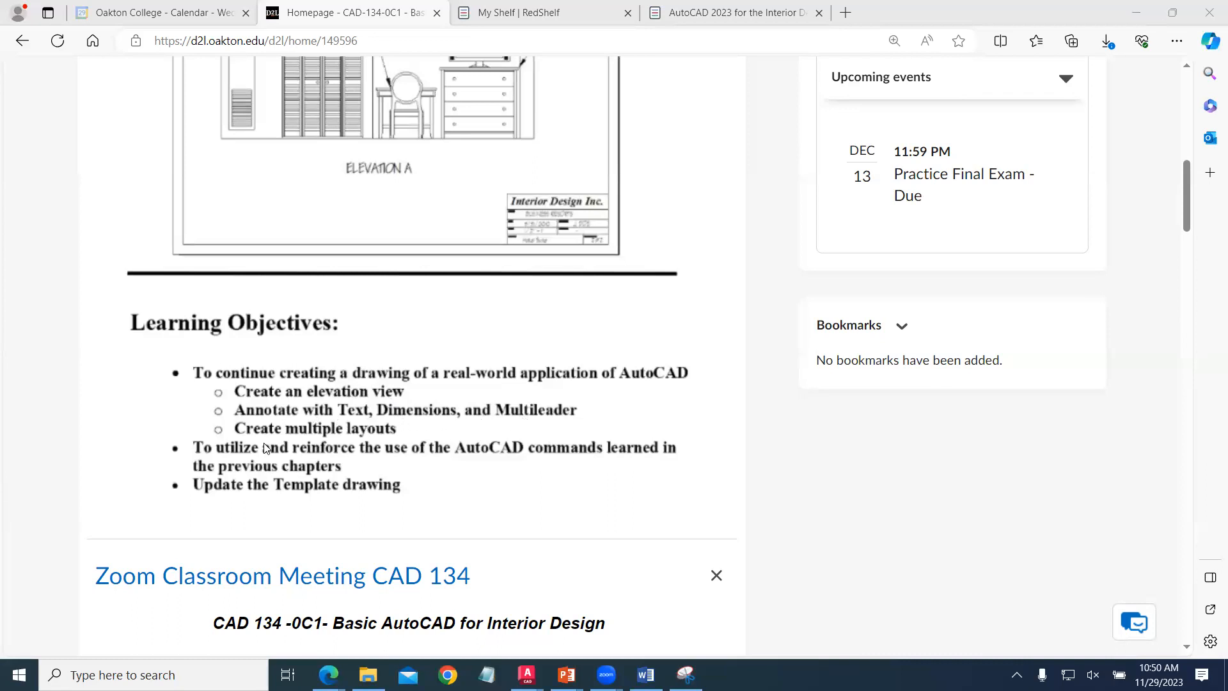
mouse_move(384, 436)
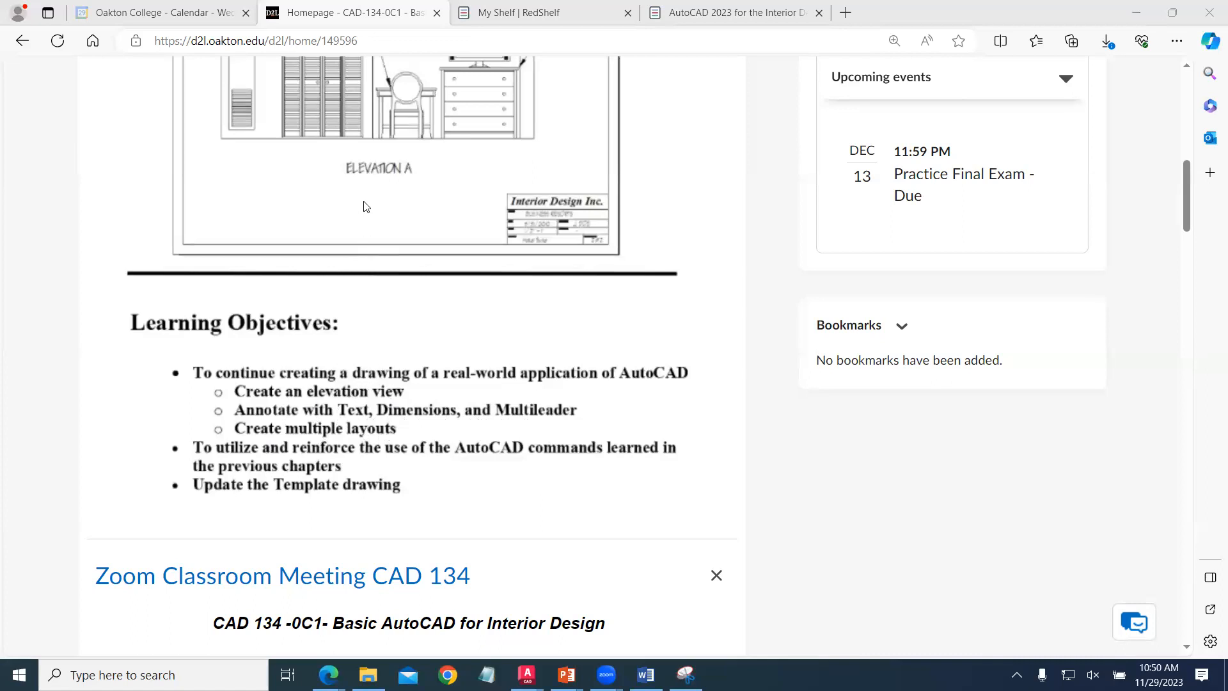
mouse_move(420, 261)
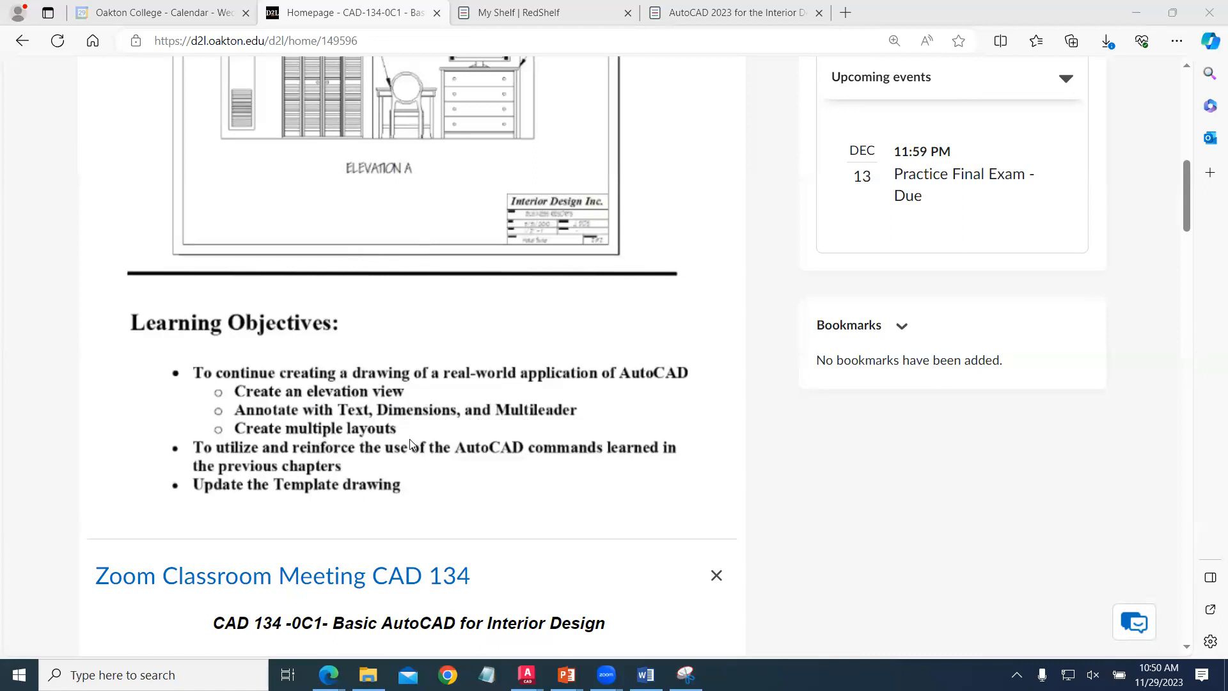
mouse_move(1166, 225)
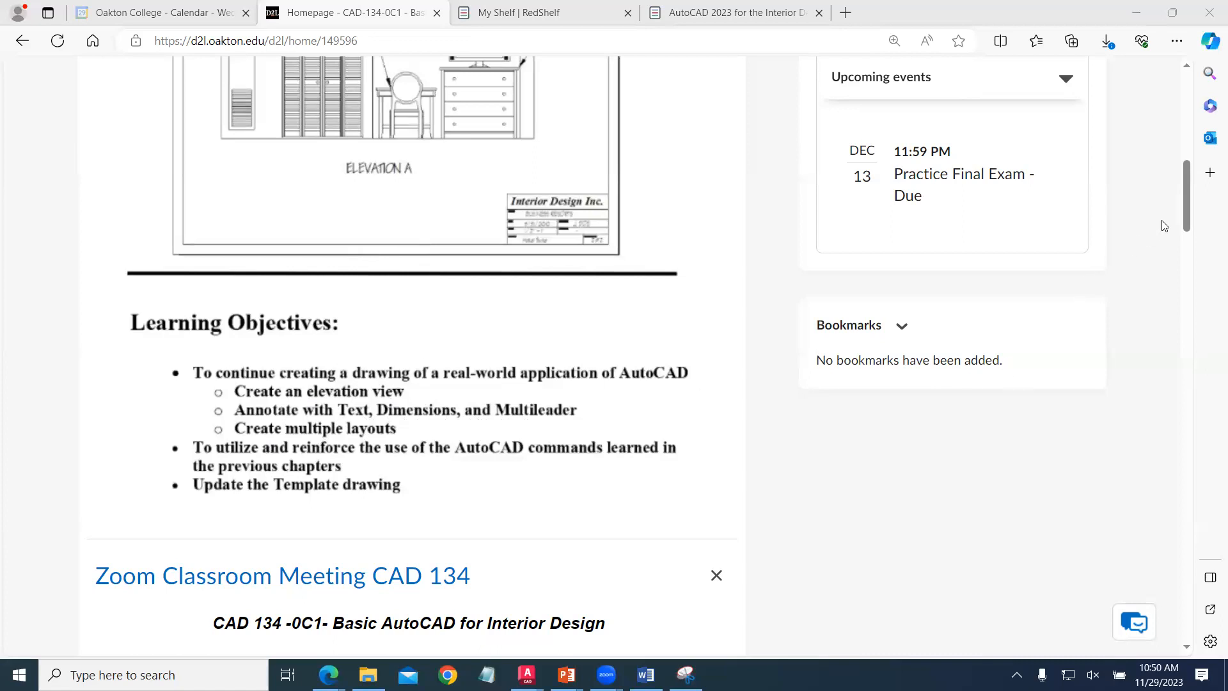
scroll(up, 3)
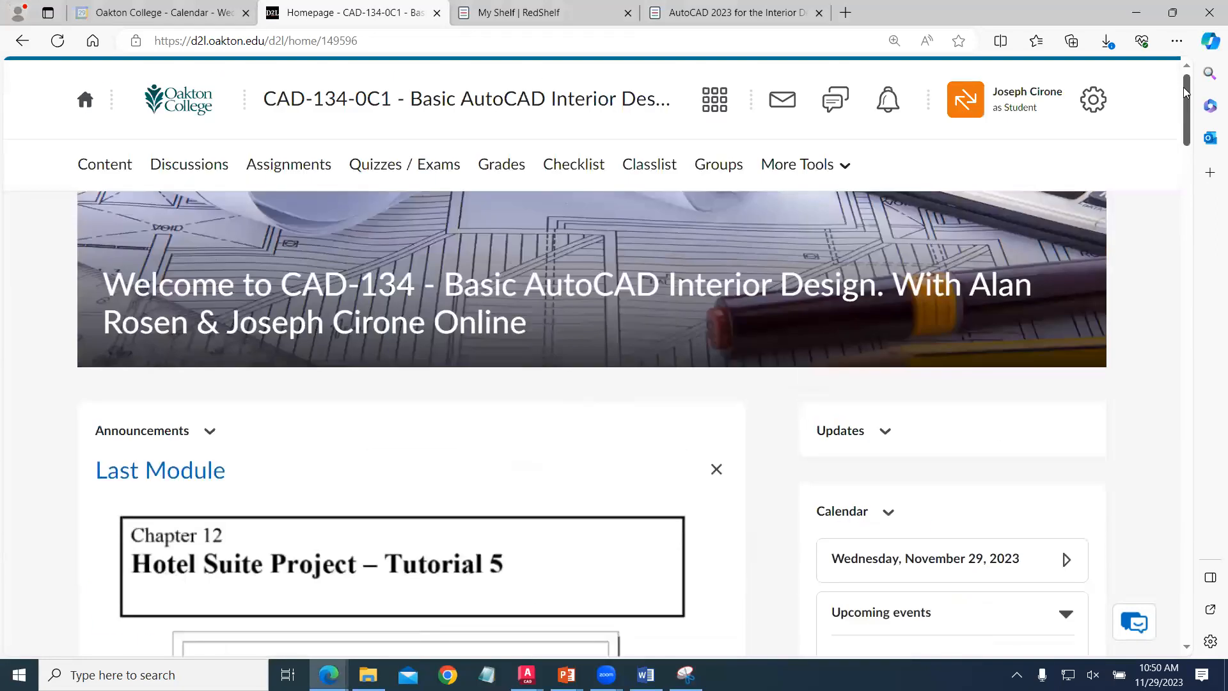
mouse_move(306, 103)
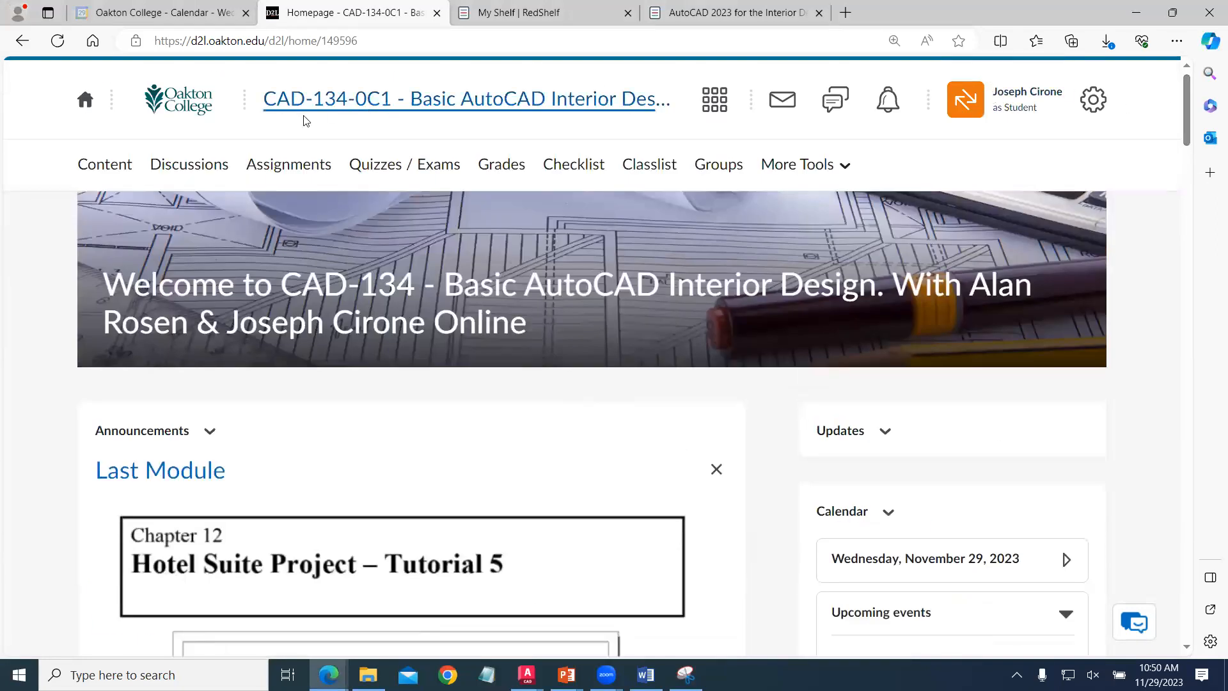
- Go to Content and scroll Module 12 down to the CH 12 Elevation video tutorial section
click(104, 165)
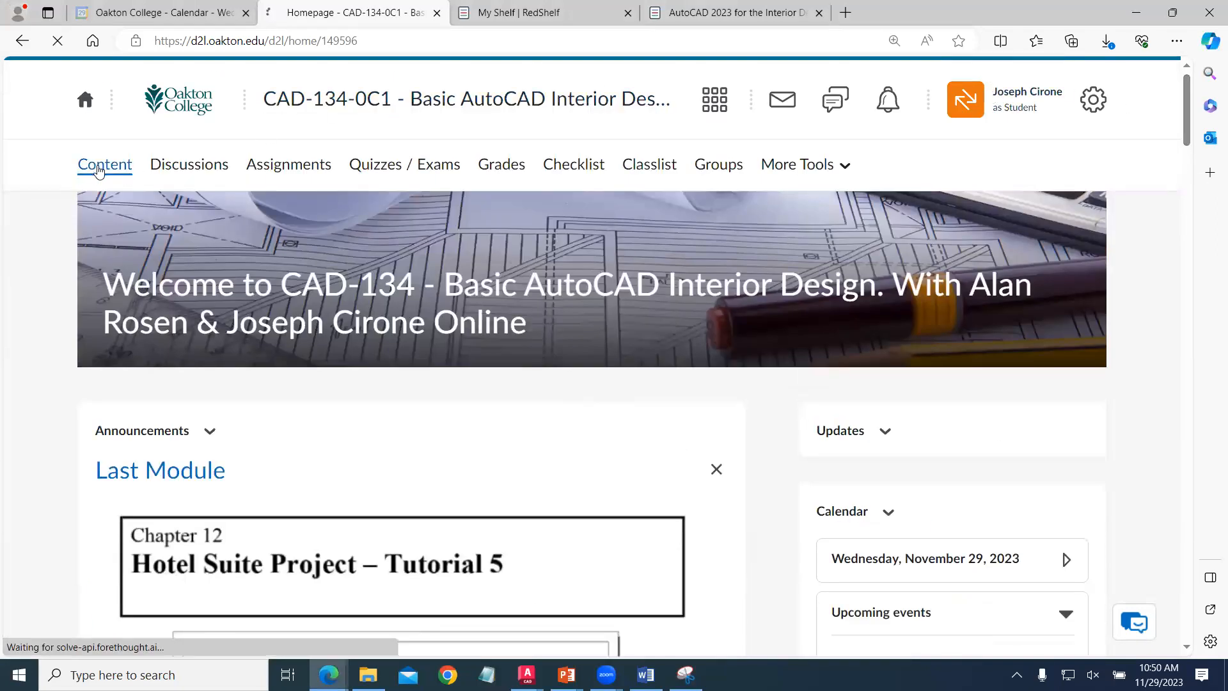
click(104, 165)
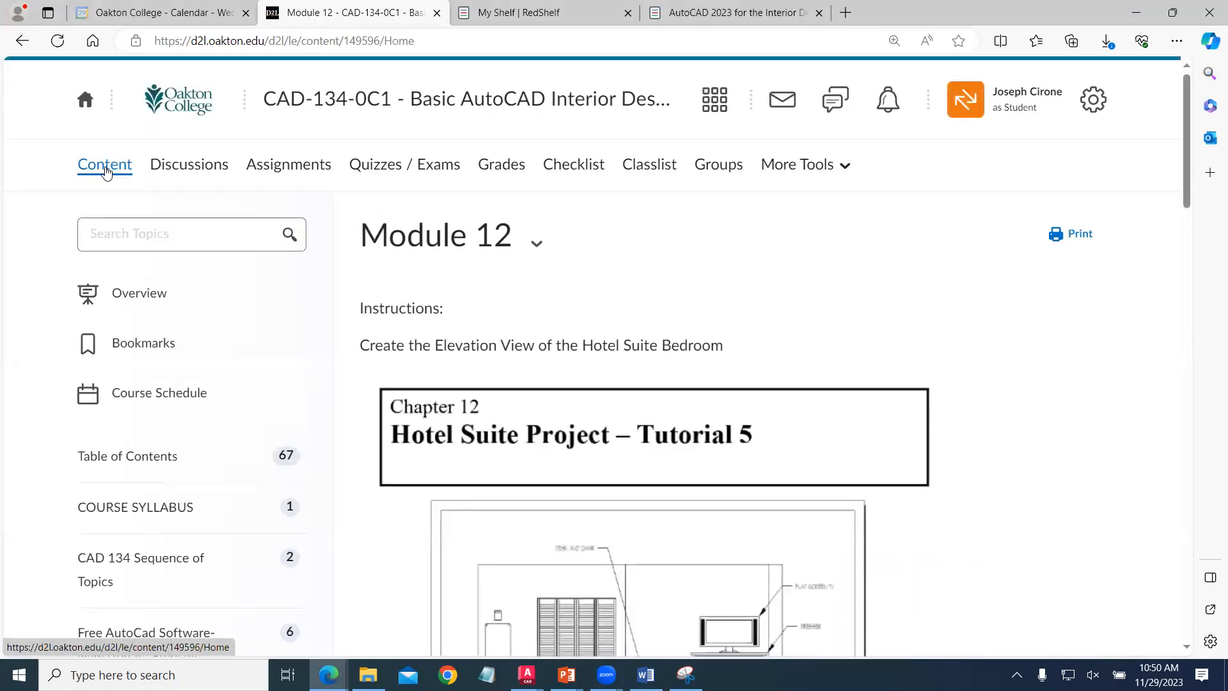
scroll(down, 3)
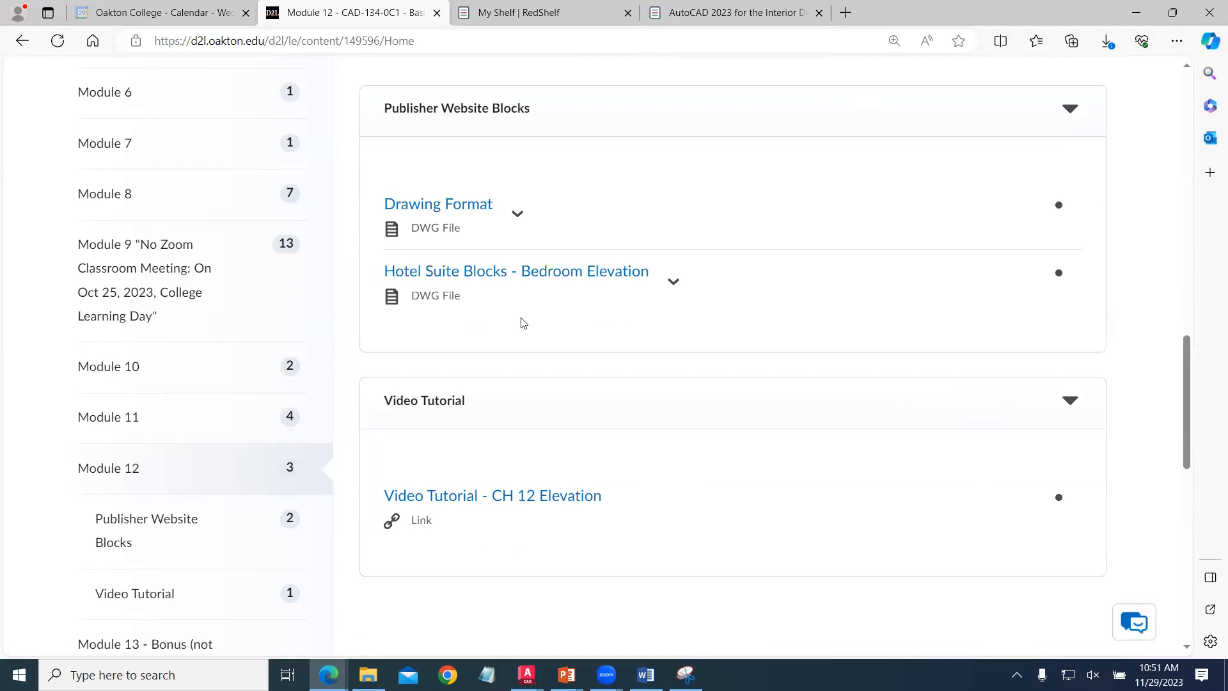
mouse_move(516, 271)
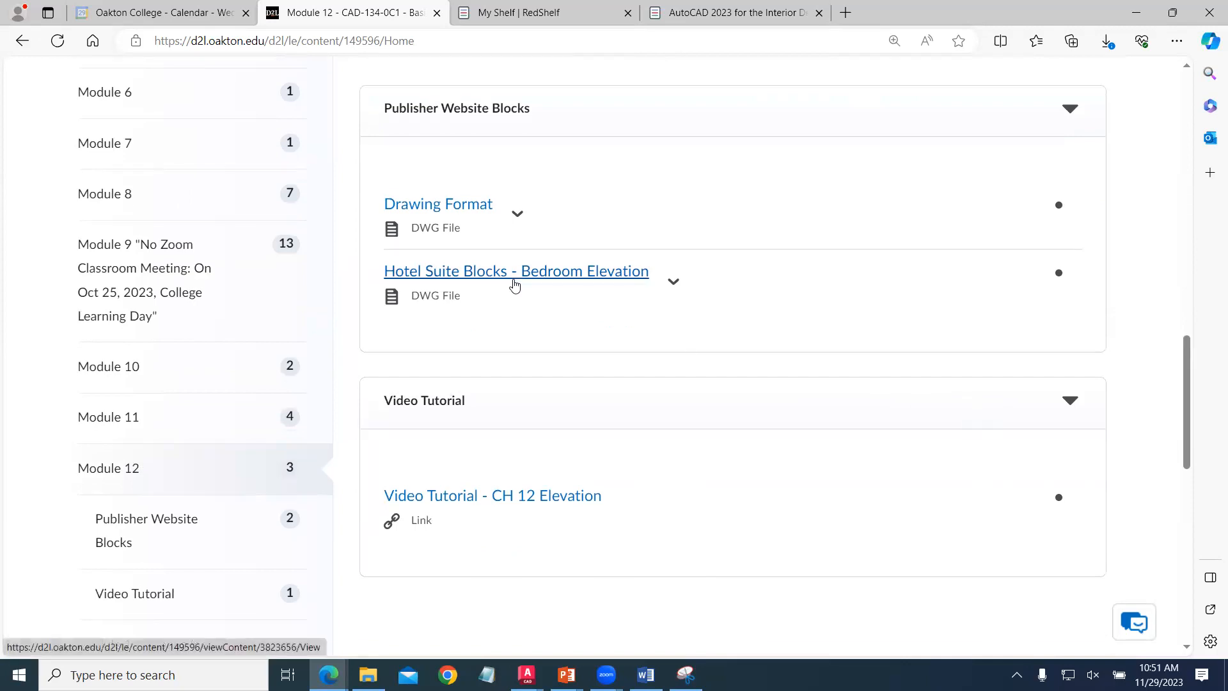
scroll(down, 3)
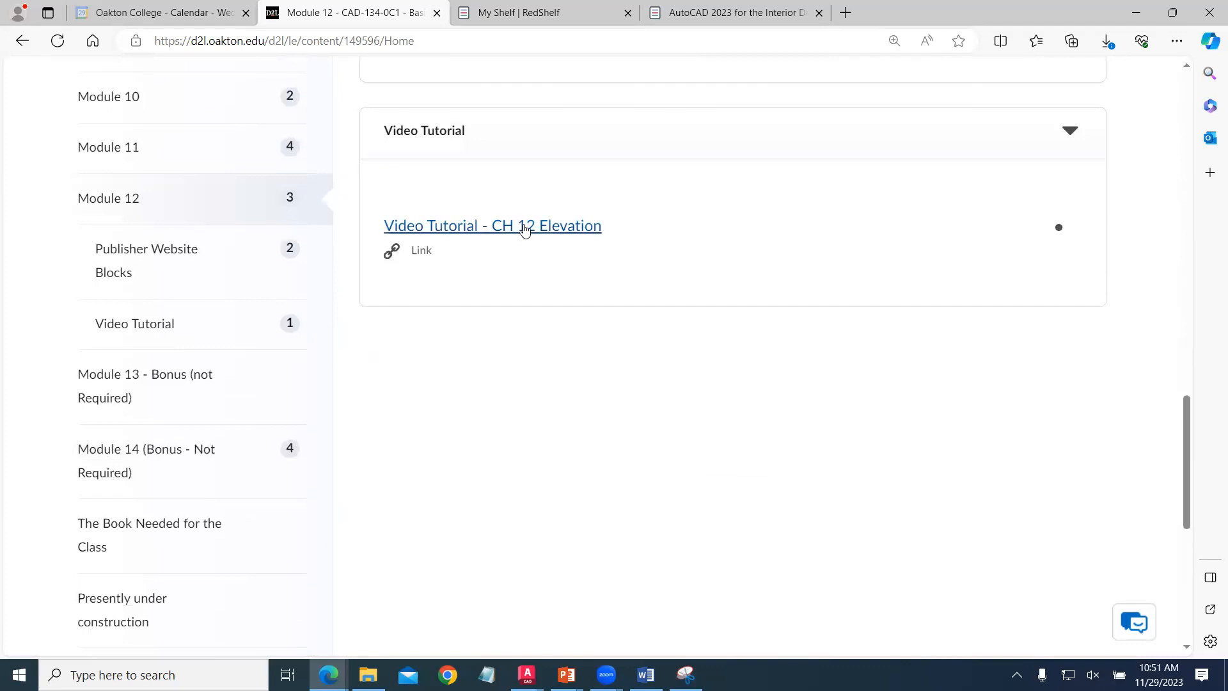
mouse_move(561, 226)
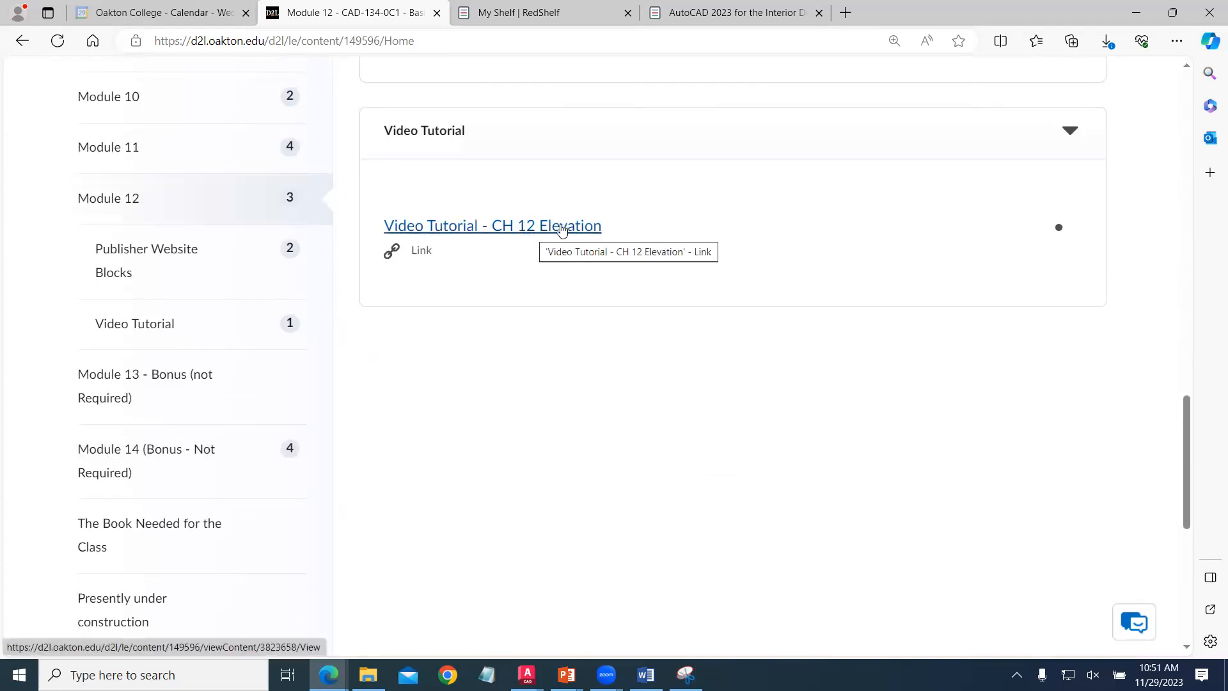
- Play the CAD 134 CH 12 Elevation video on YouTube, skipped ahead to about 4:50
click(492, 225)
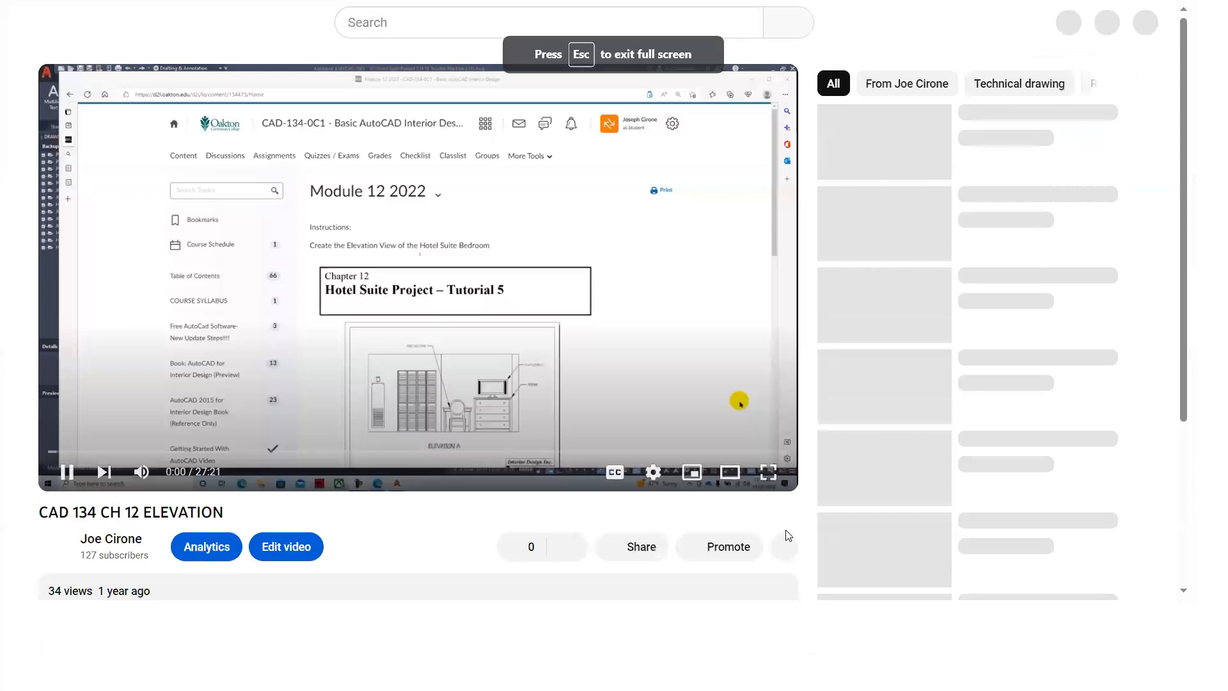
click(770, 472)
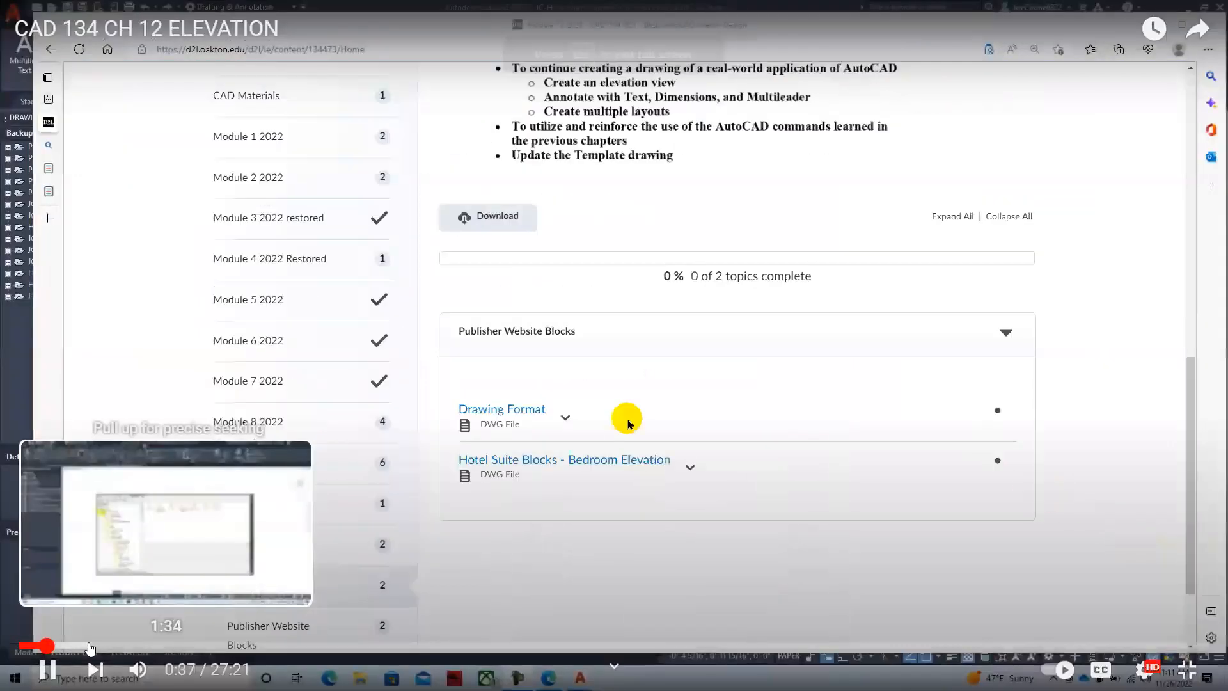
drag(50, 645, 155, 645)
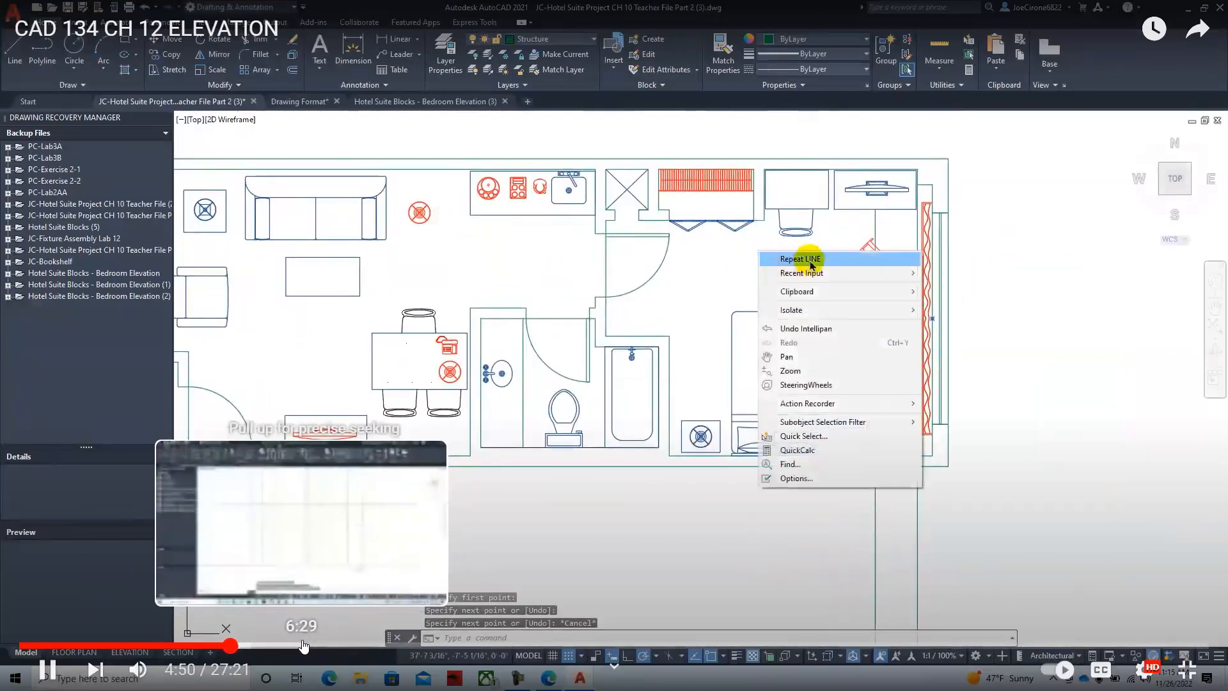
- Advance the elevation tutorial to about 7:13, the part on adding bedroom elevation blocks
click(800, 258)
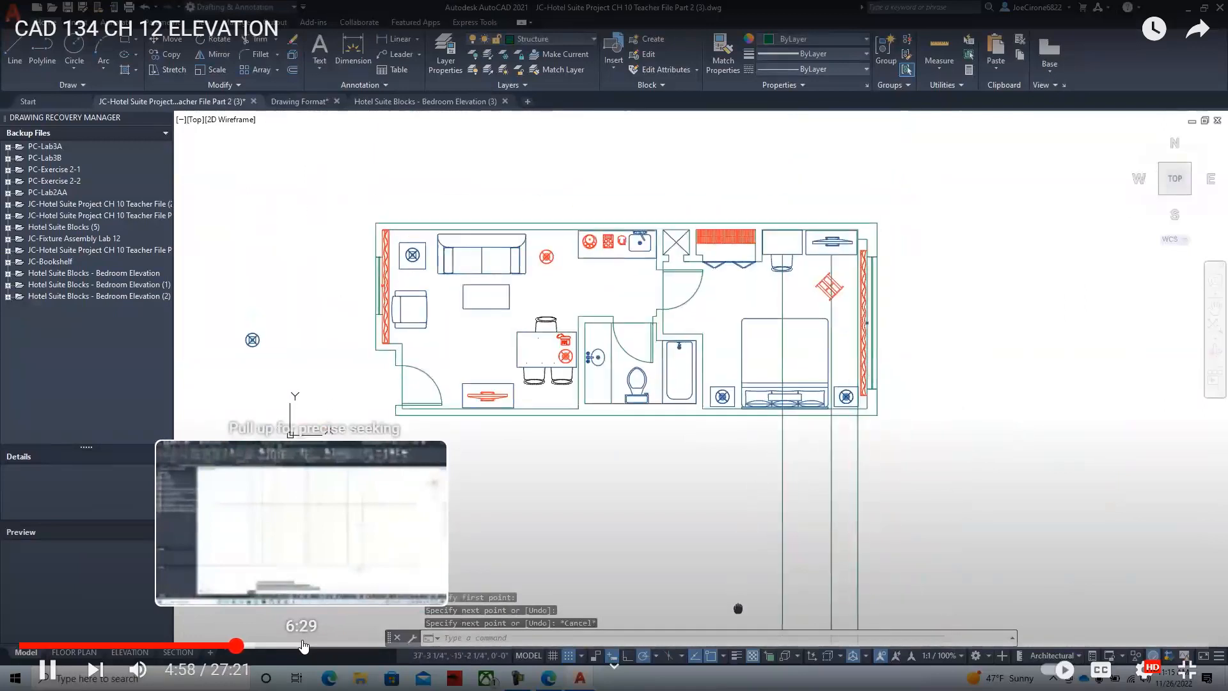
right_click(755, 281)
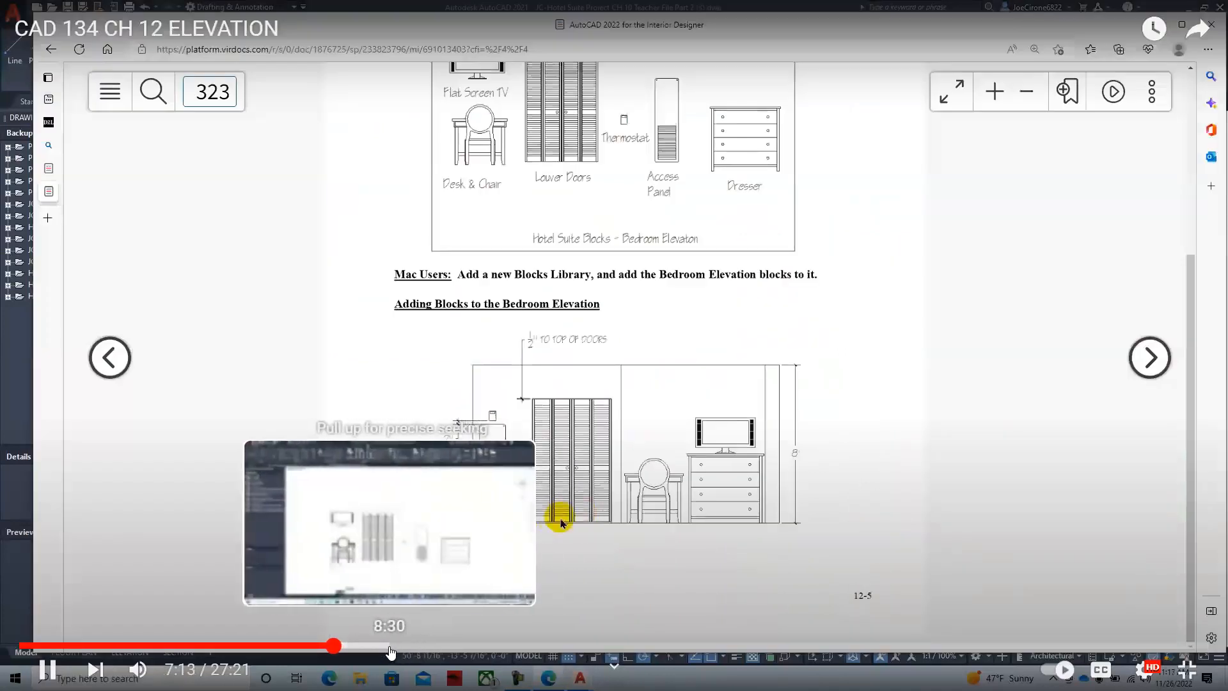
drag(334, 645, 446, 645)
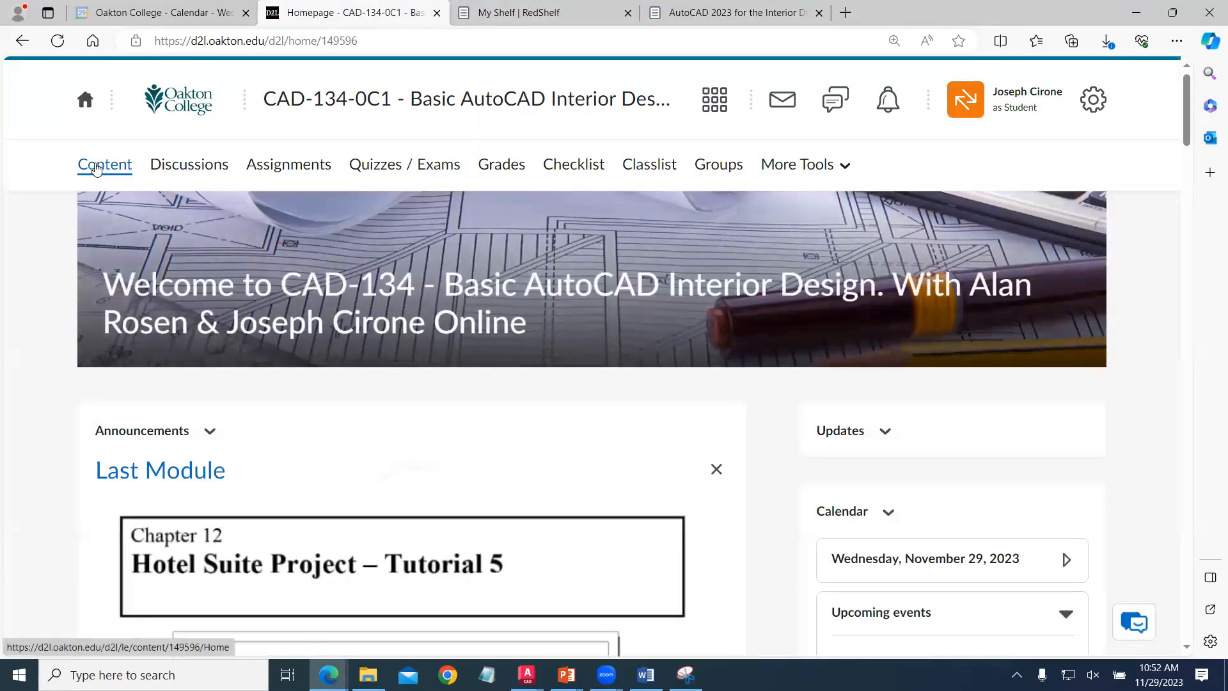
- Show the Module 12 Hotel Suite bedroom elevation instructions in Content, scrolled down
click(104, 163)
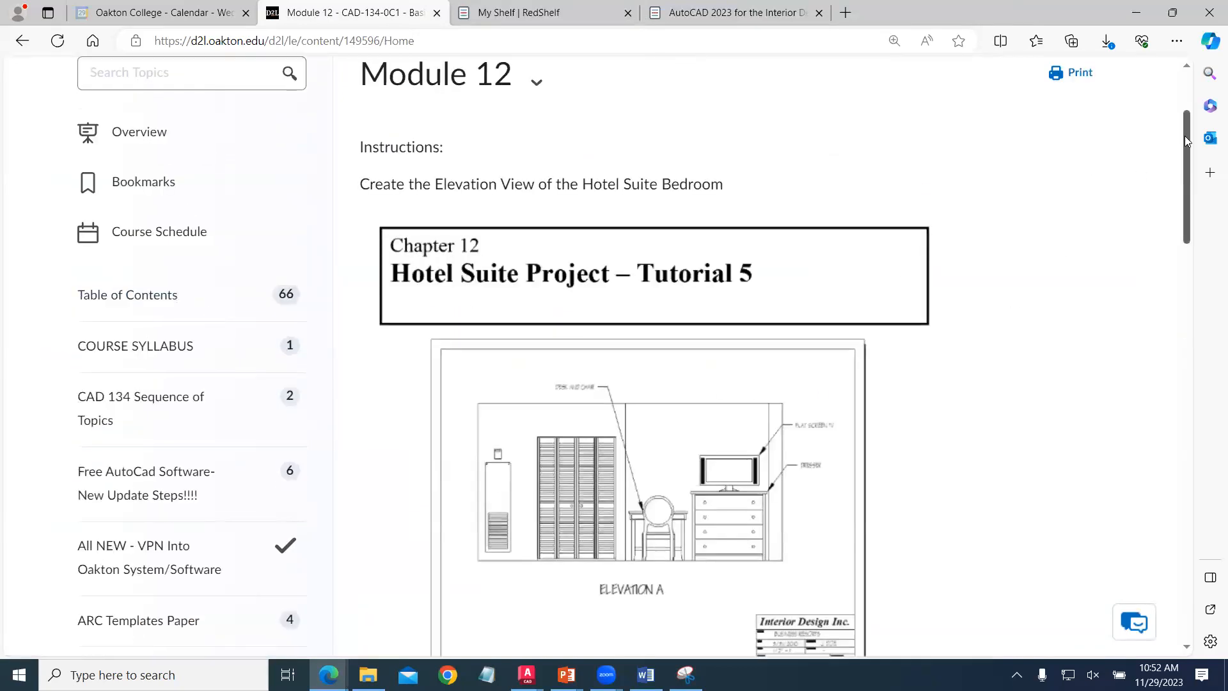
scroll(down, 3)
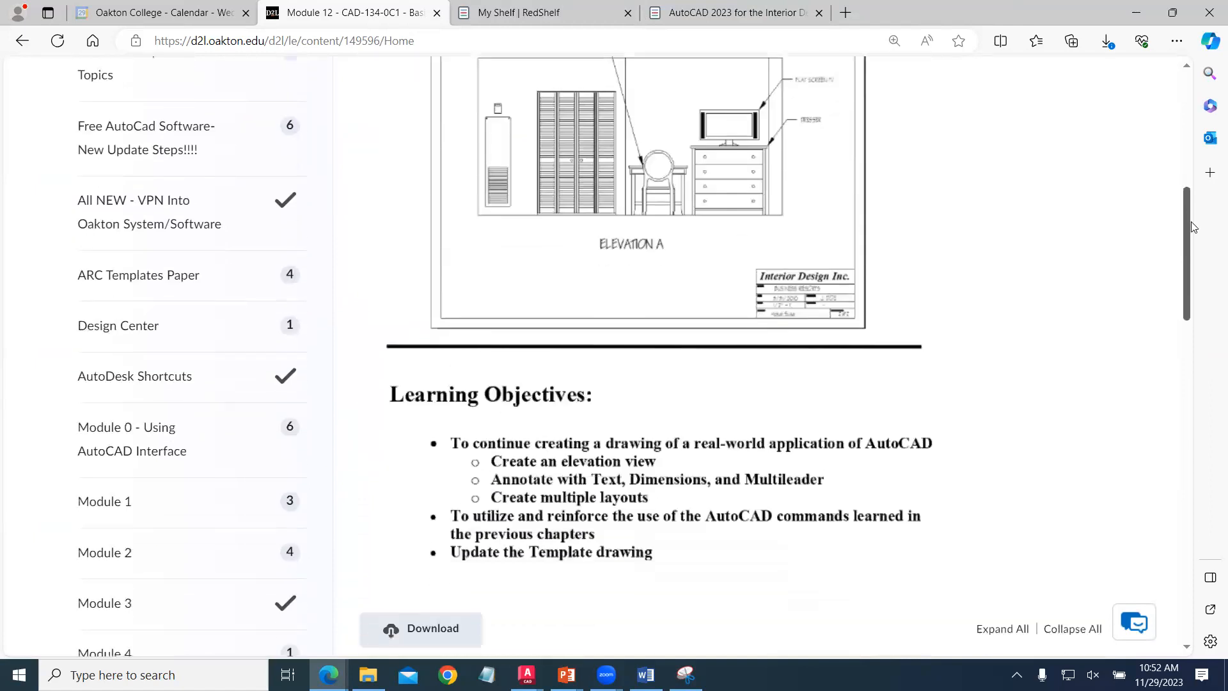
scroll(down, 3)
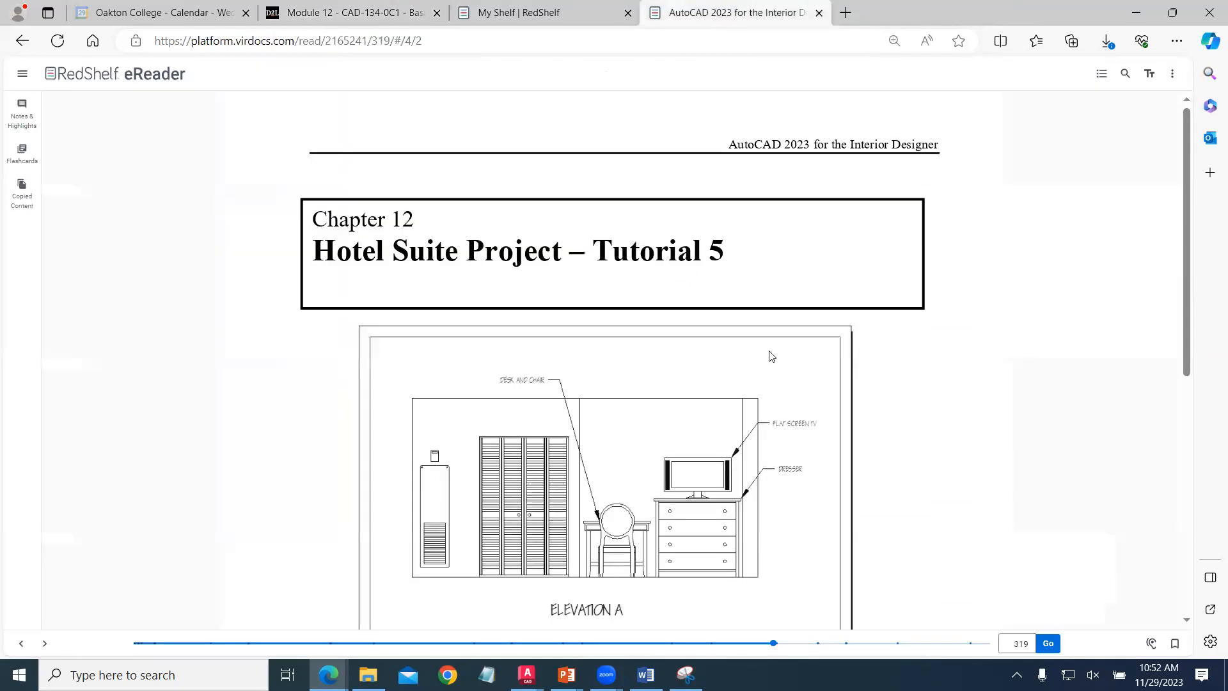
- Page the RedShelf textbook forward through pages 319 to 324's dresser steps
scroll(down, 3)
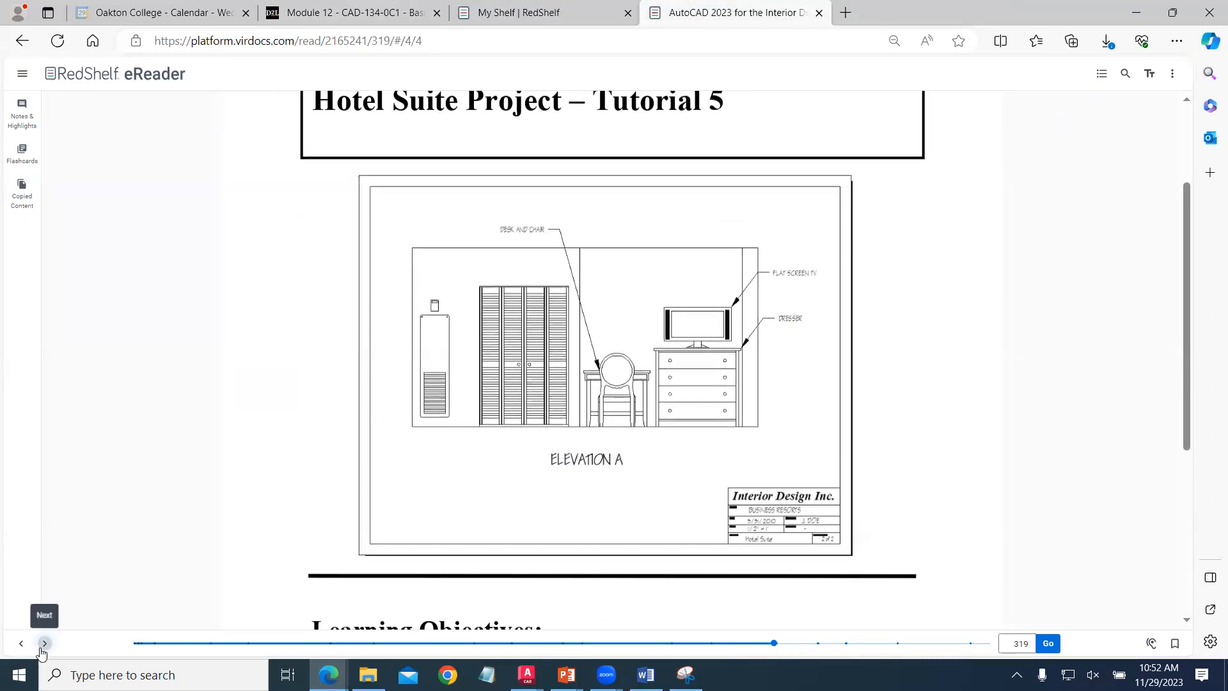
click(43, 643)
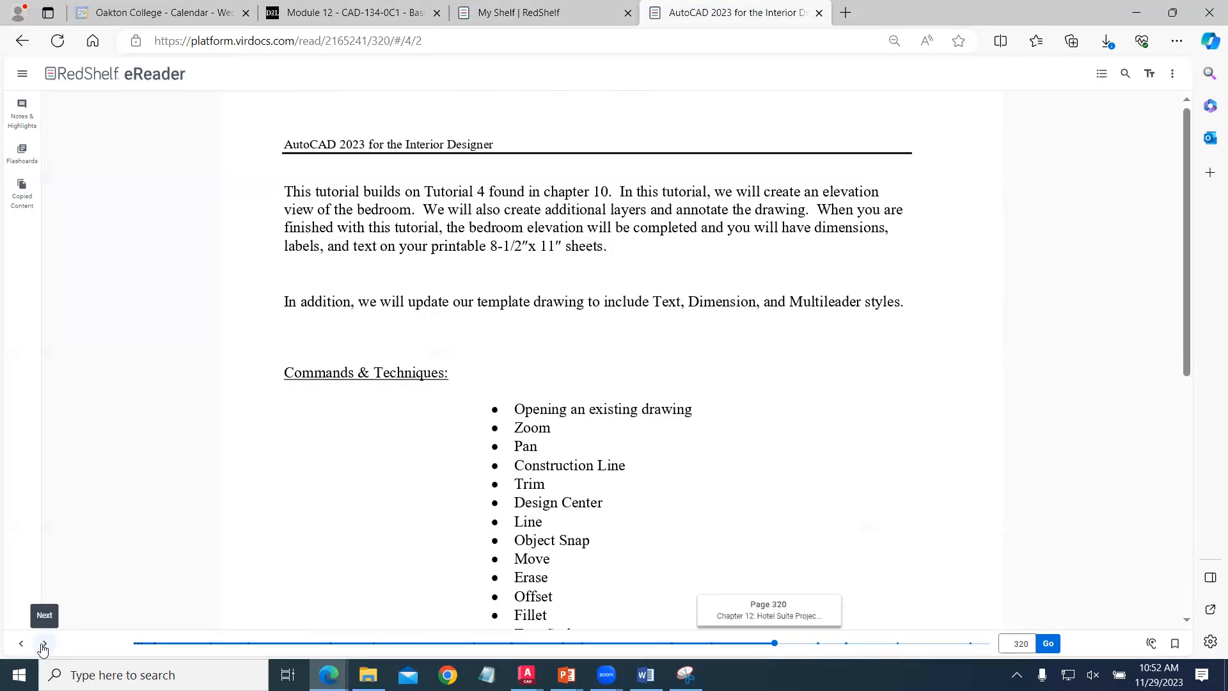
click(43, 615)
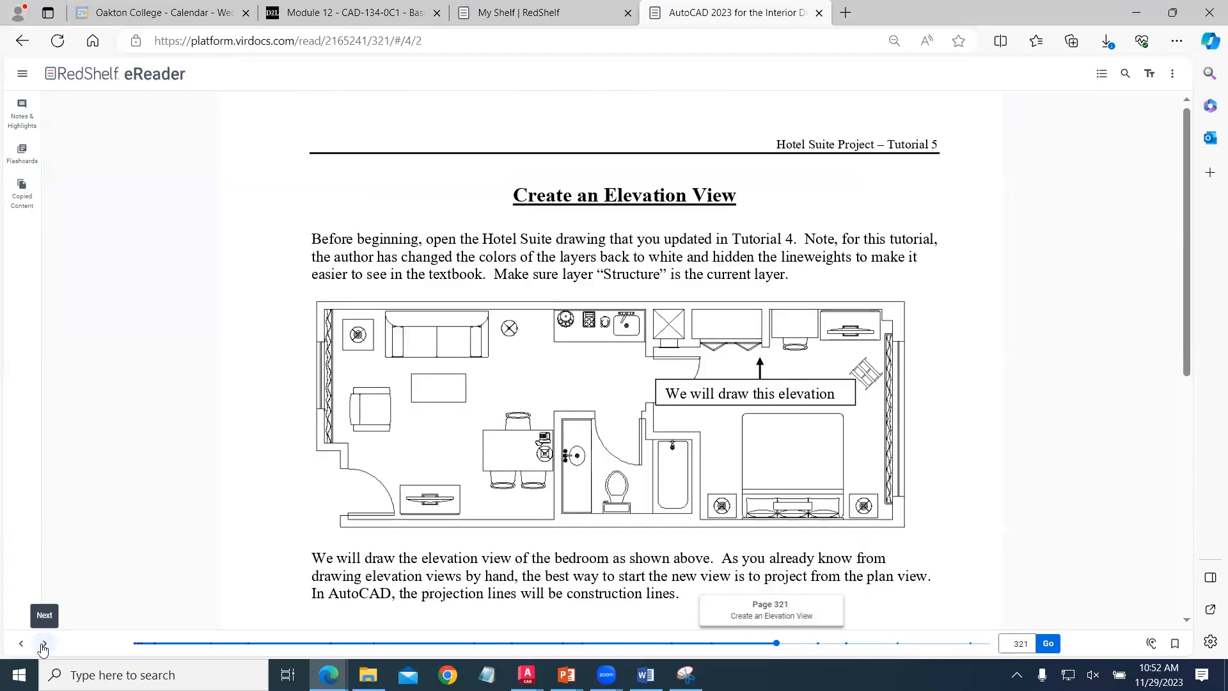
click(44, 643)
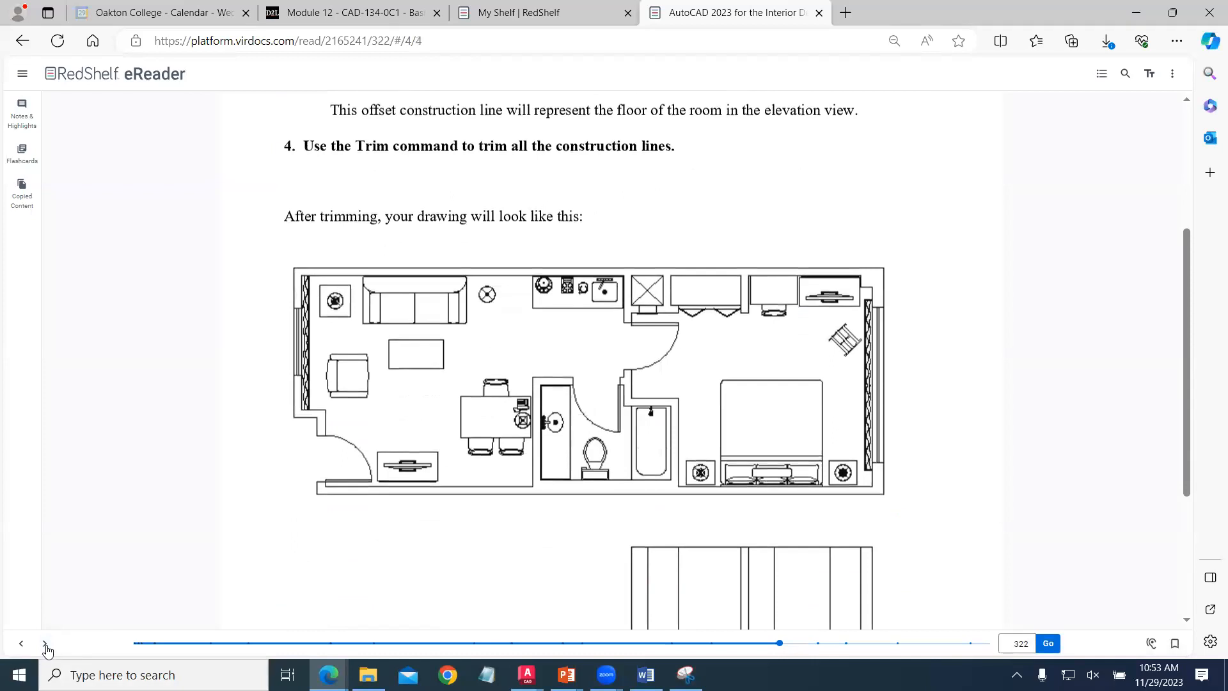
click(43, 643)
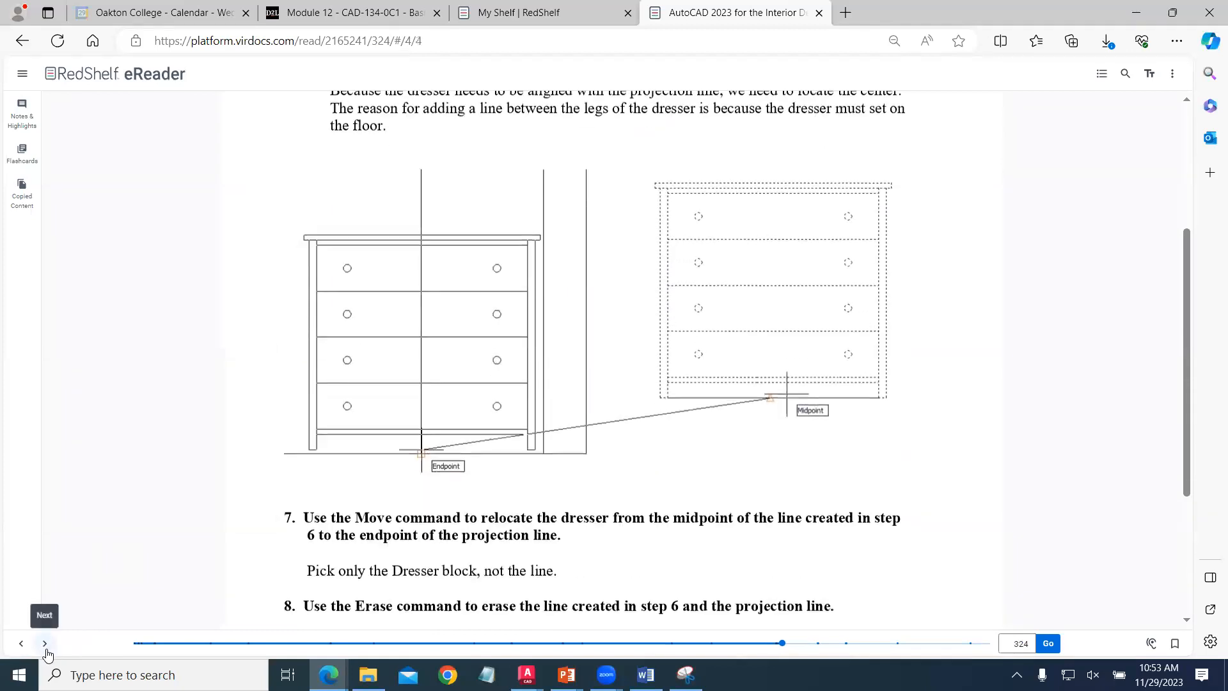
click(44, 616)
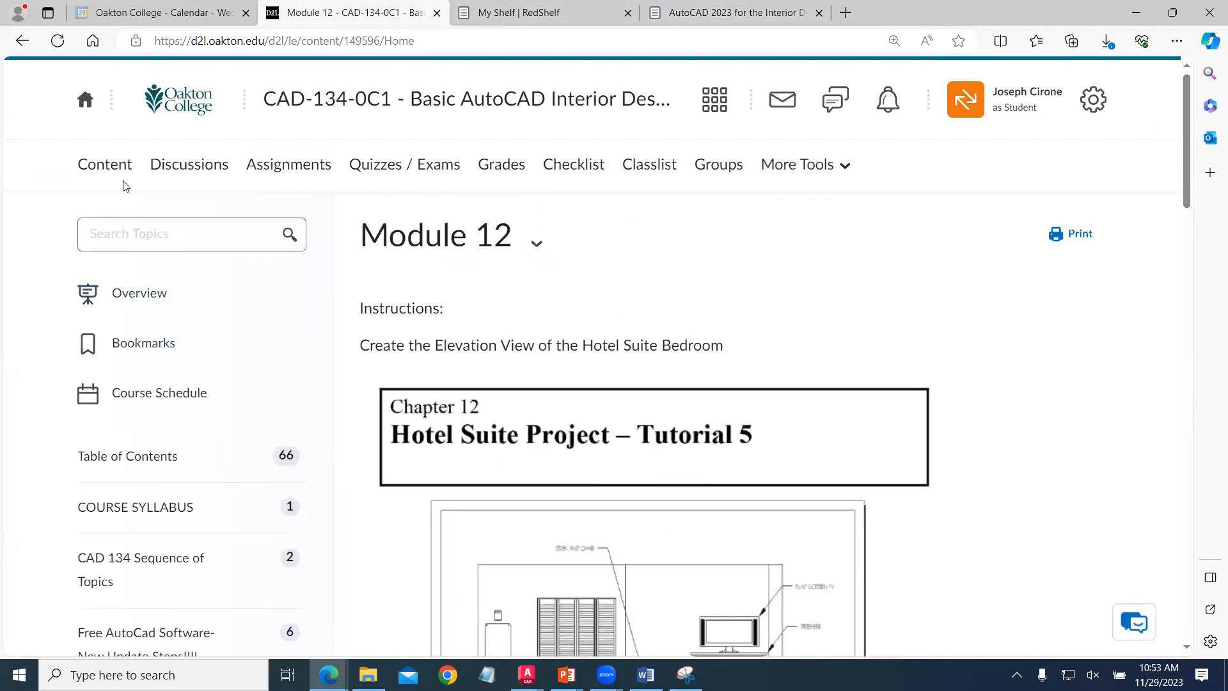
- View the CAD134-0C1 Outline of Topics V4 PDF scrolled to the final exam week
click(104, 165)
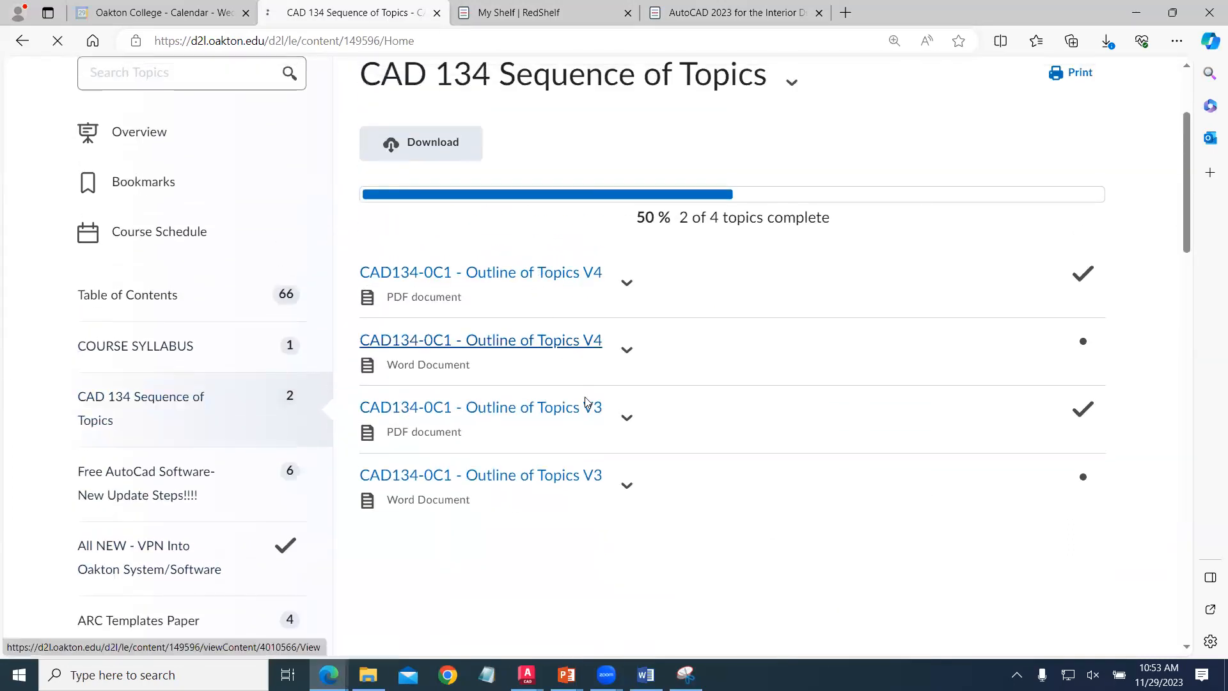
click(480, 271)
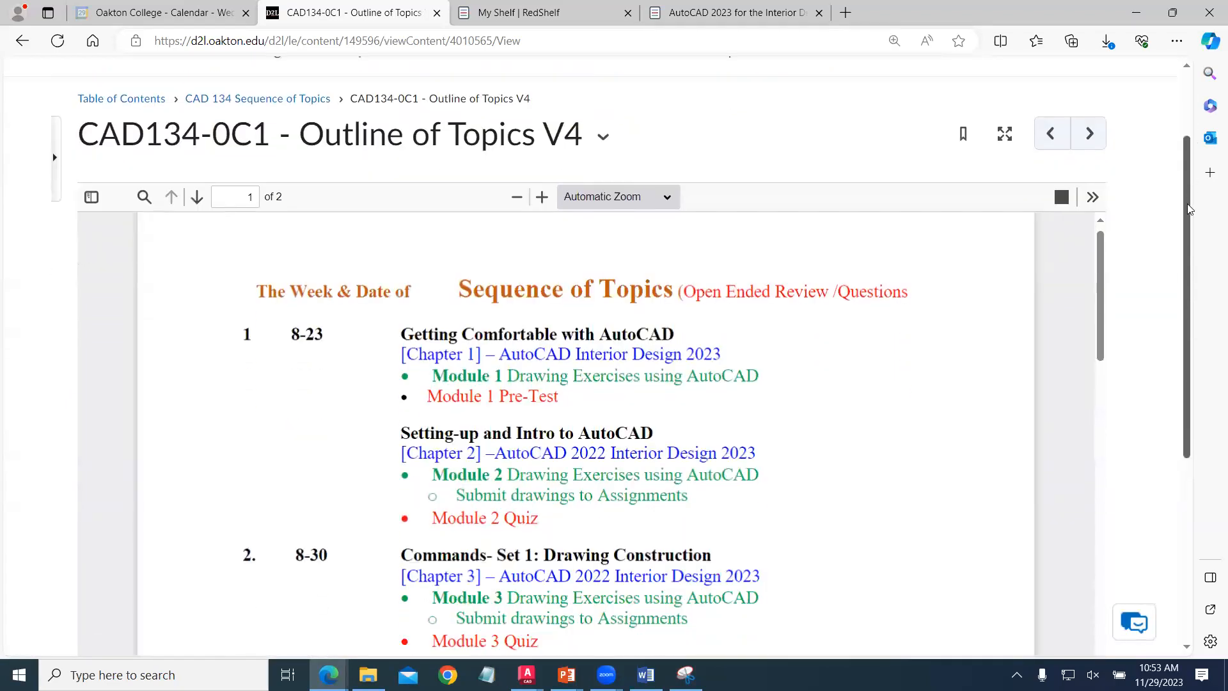
scroll(down, 3)
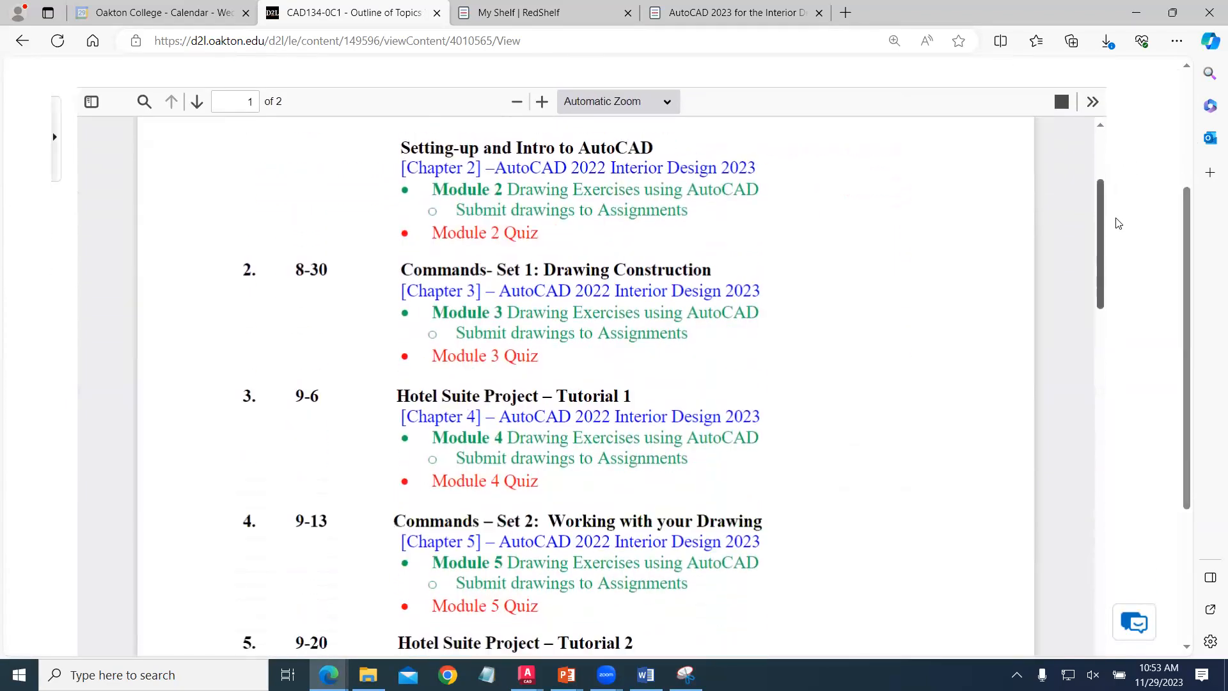
scroll(down, 3)
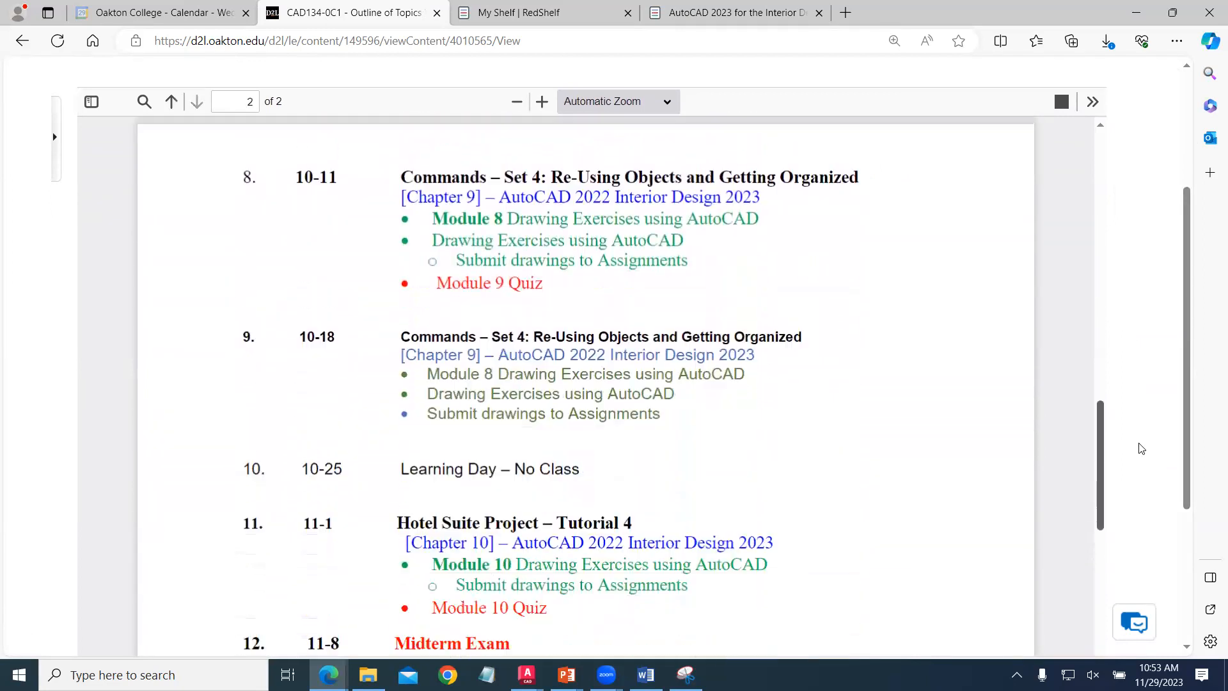
scroll(down, 3)
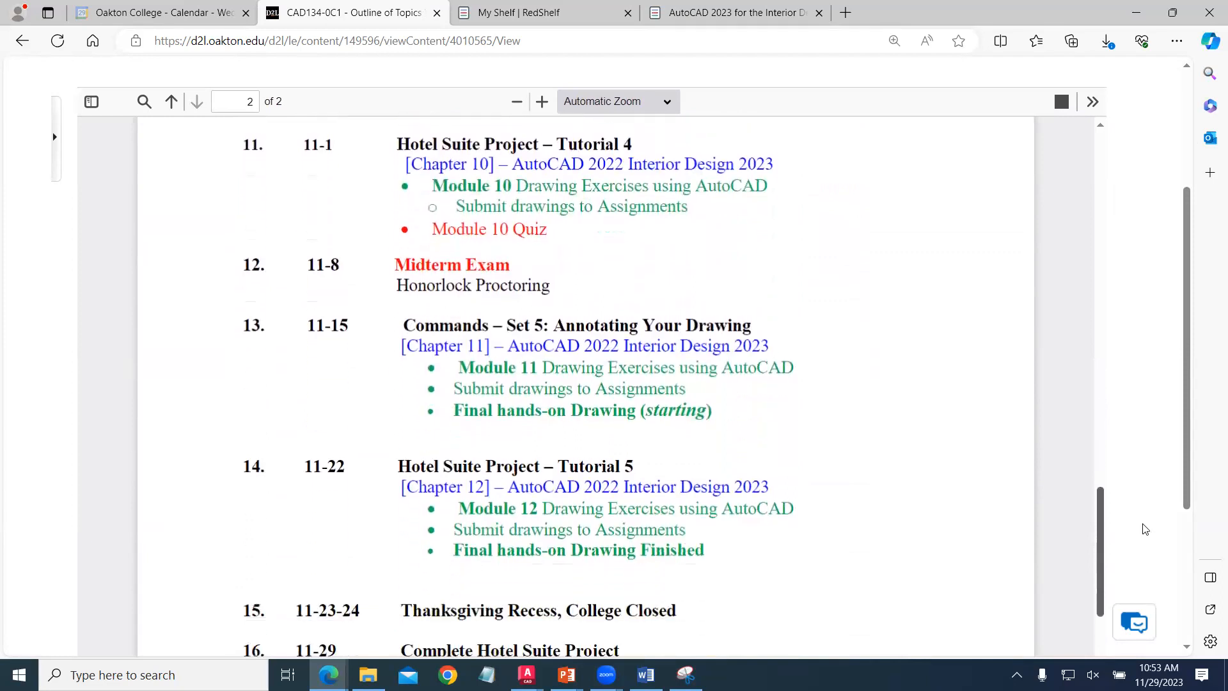
scroll(down, 3)
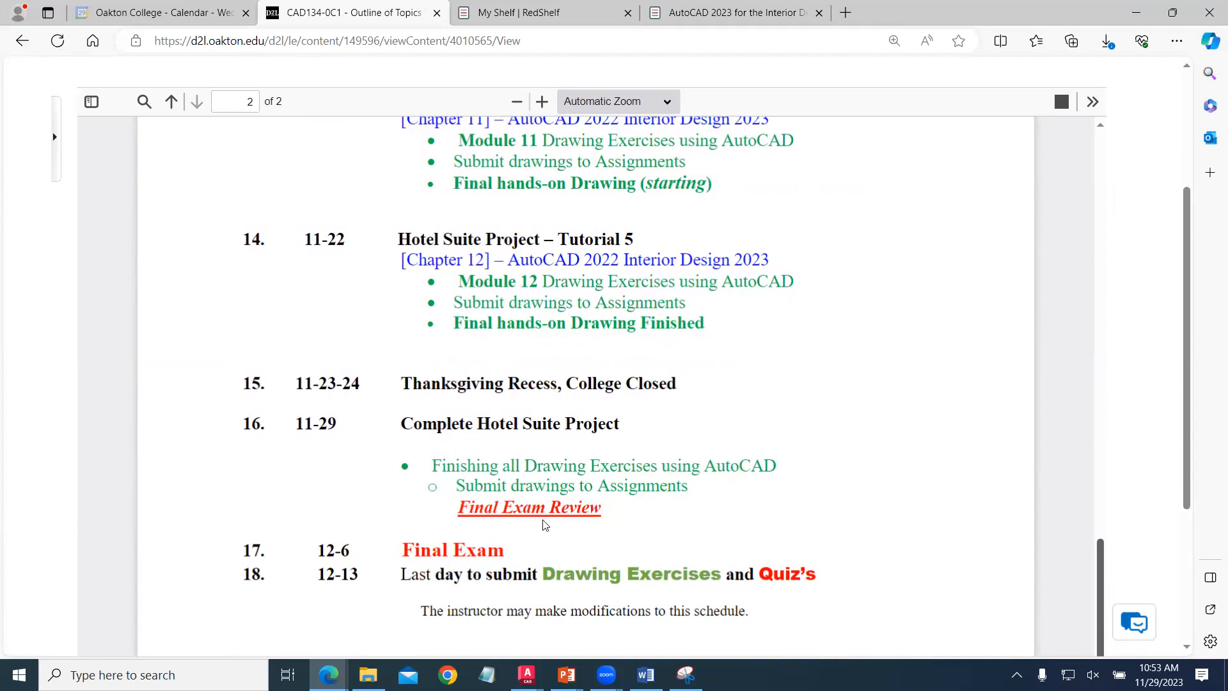
mouse_move(539, 515)
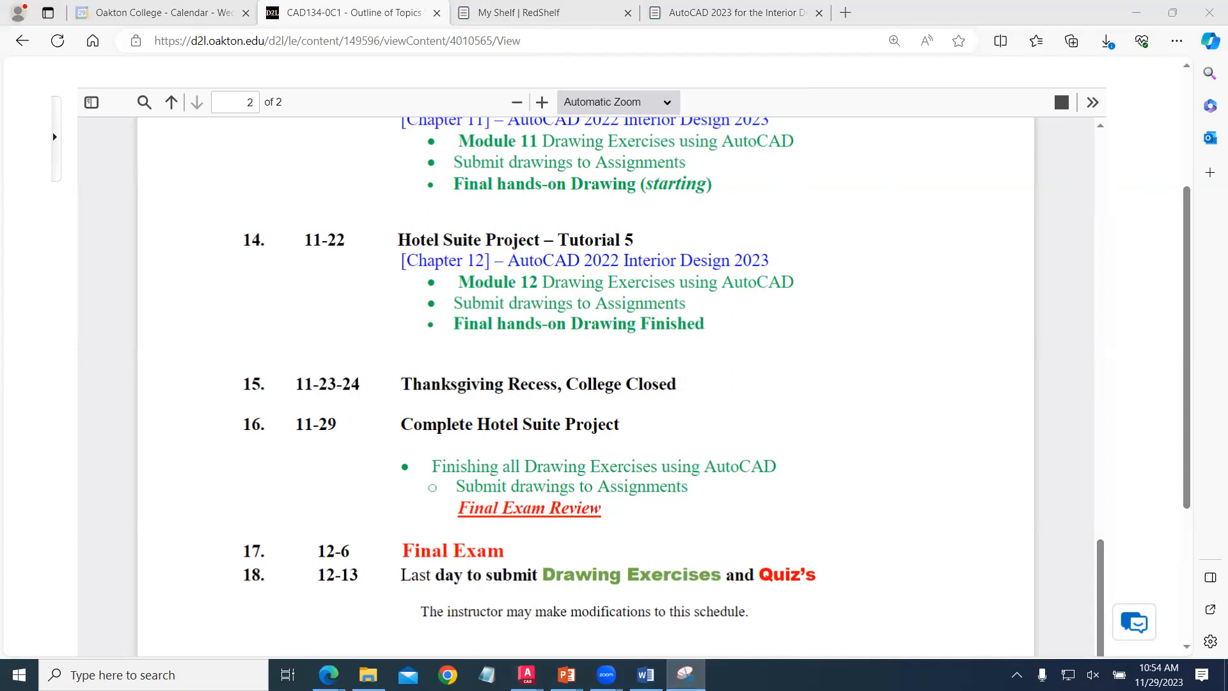
- Snip the schedule's final weeks and exam dates, then close the capture window
click(684, 674)
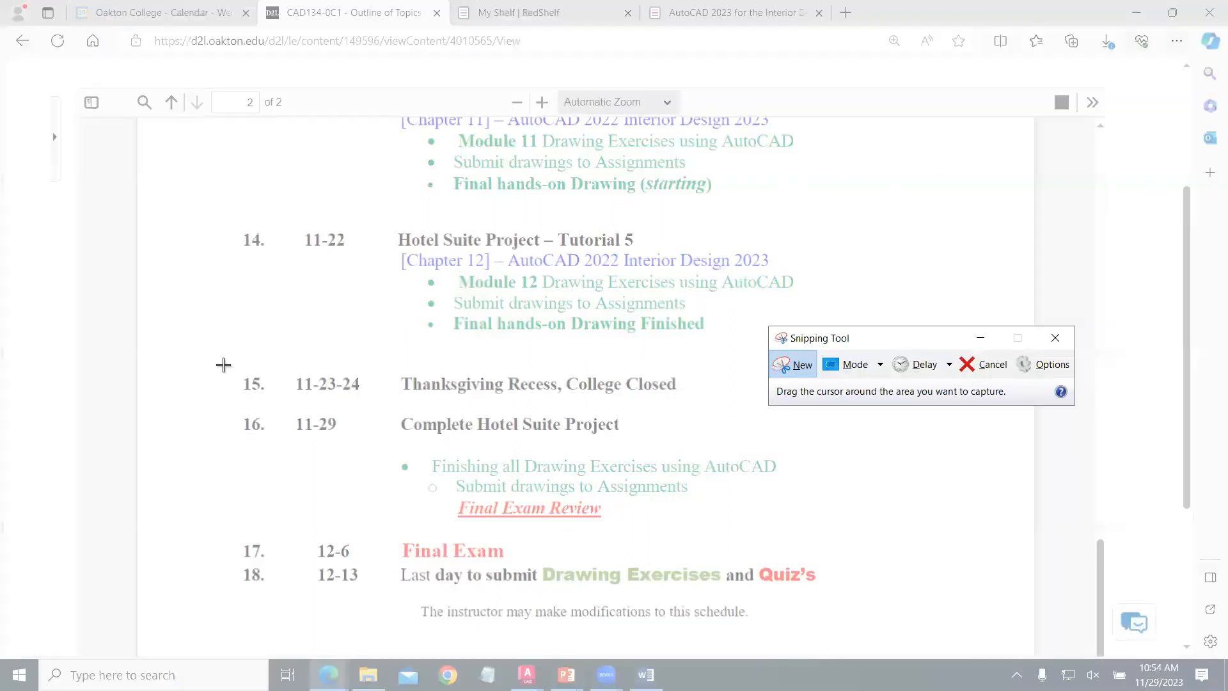
click(1056, 338)
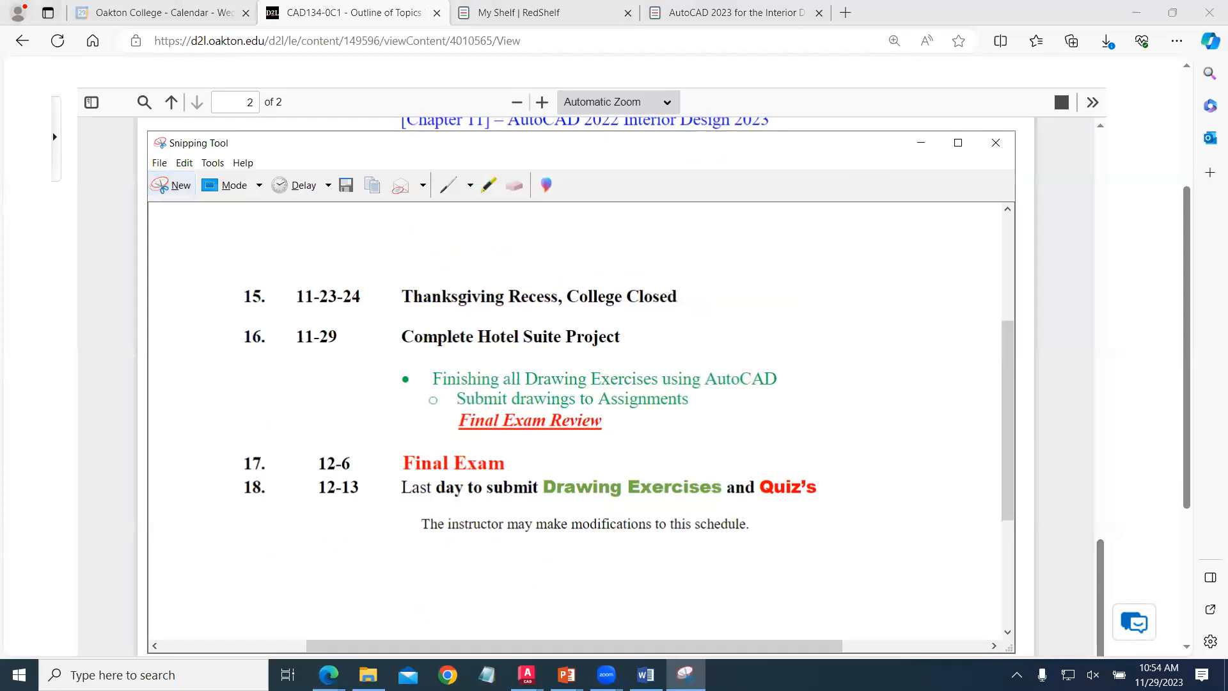
click(996, 142)
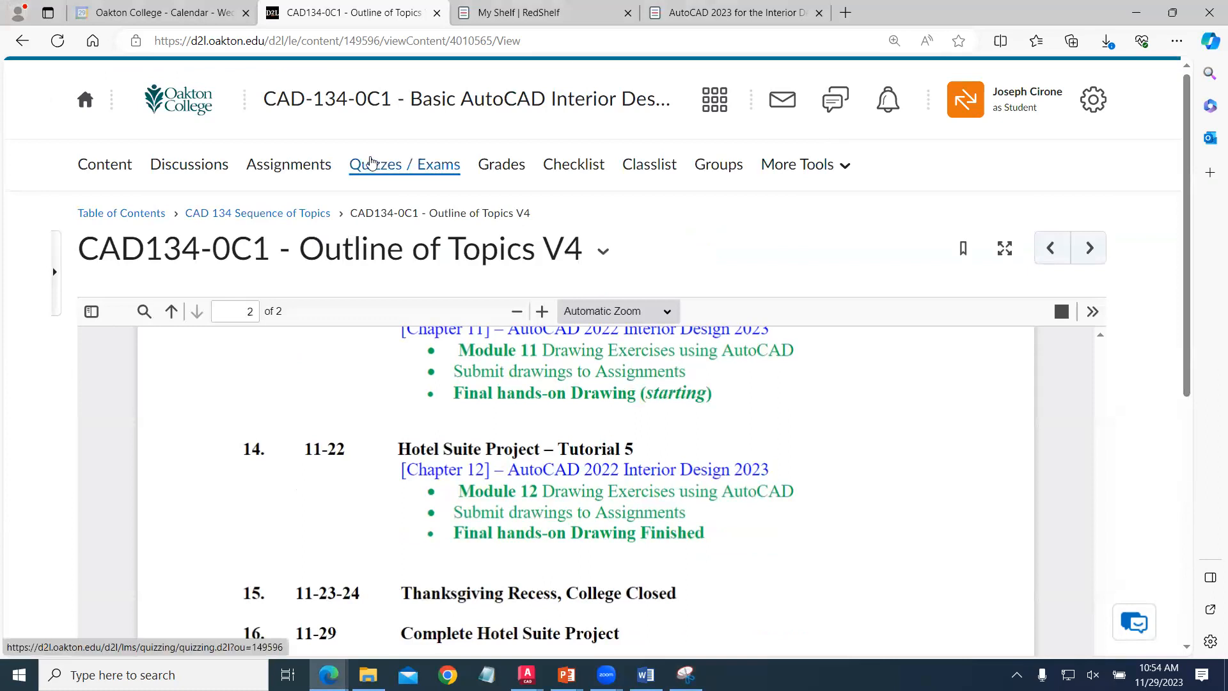
- Review the Quiz List down to the Practice Final Exam, then bring up the AutoCAD hotel suite drawing
click(404, 165)
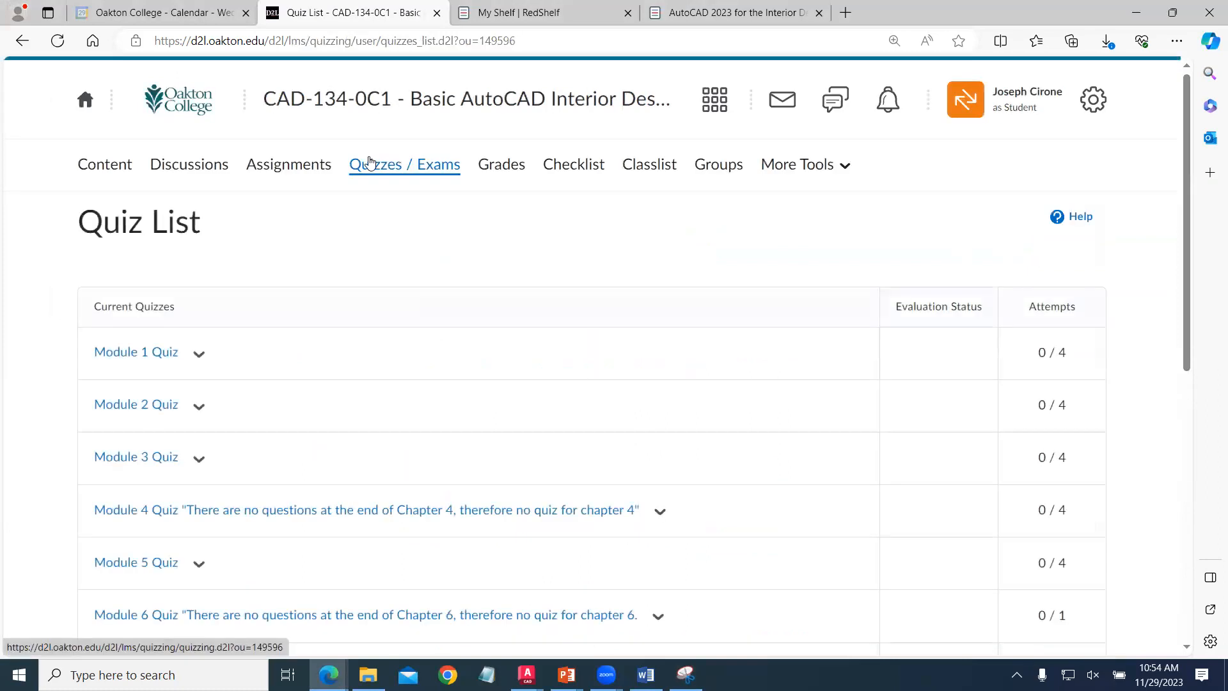
scroll(down, 3)
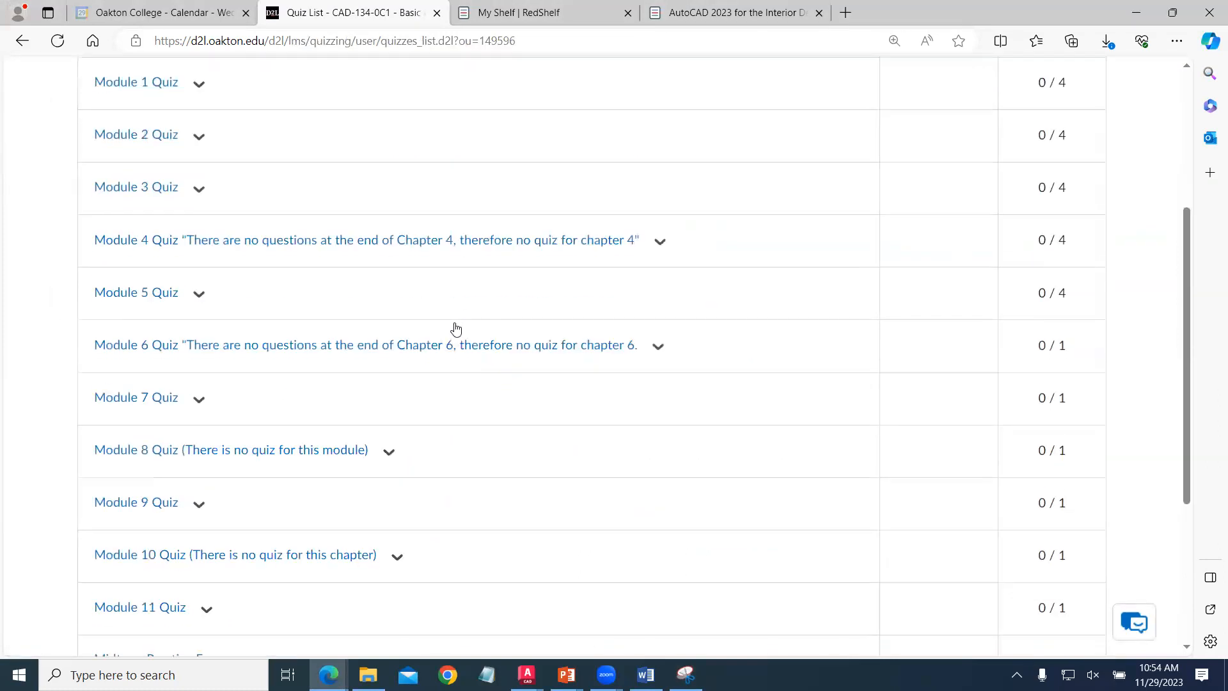
scroll(down, 3)
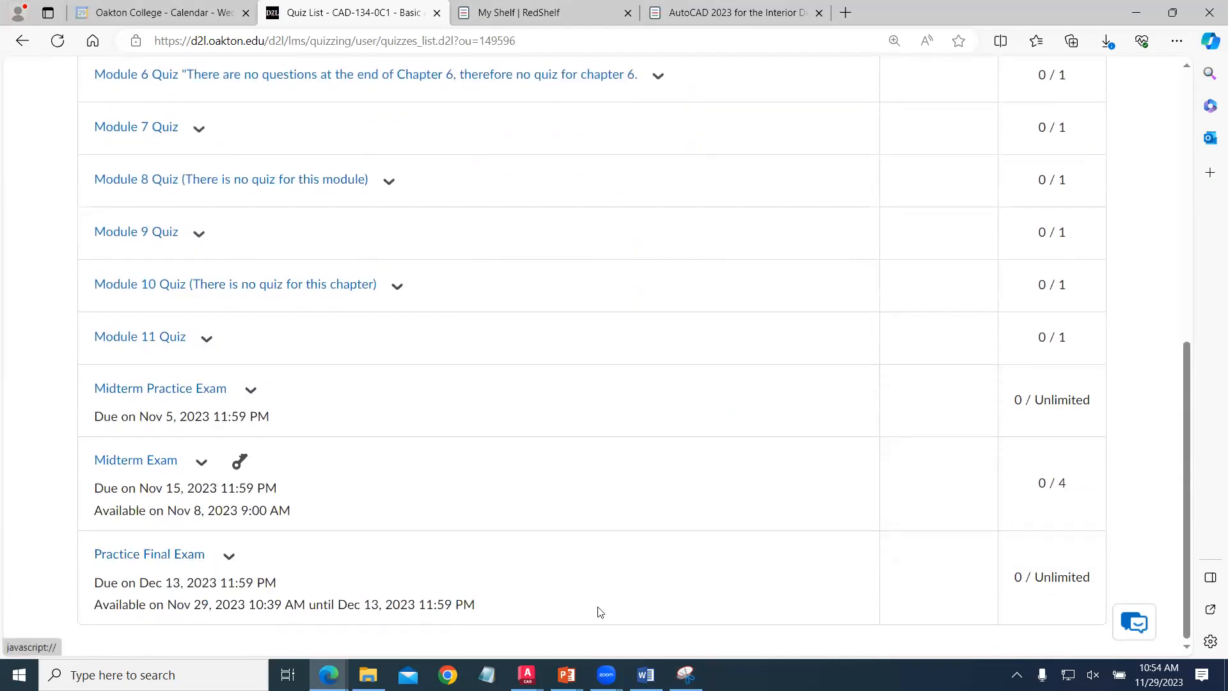
mouse_move(395, 586)
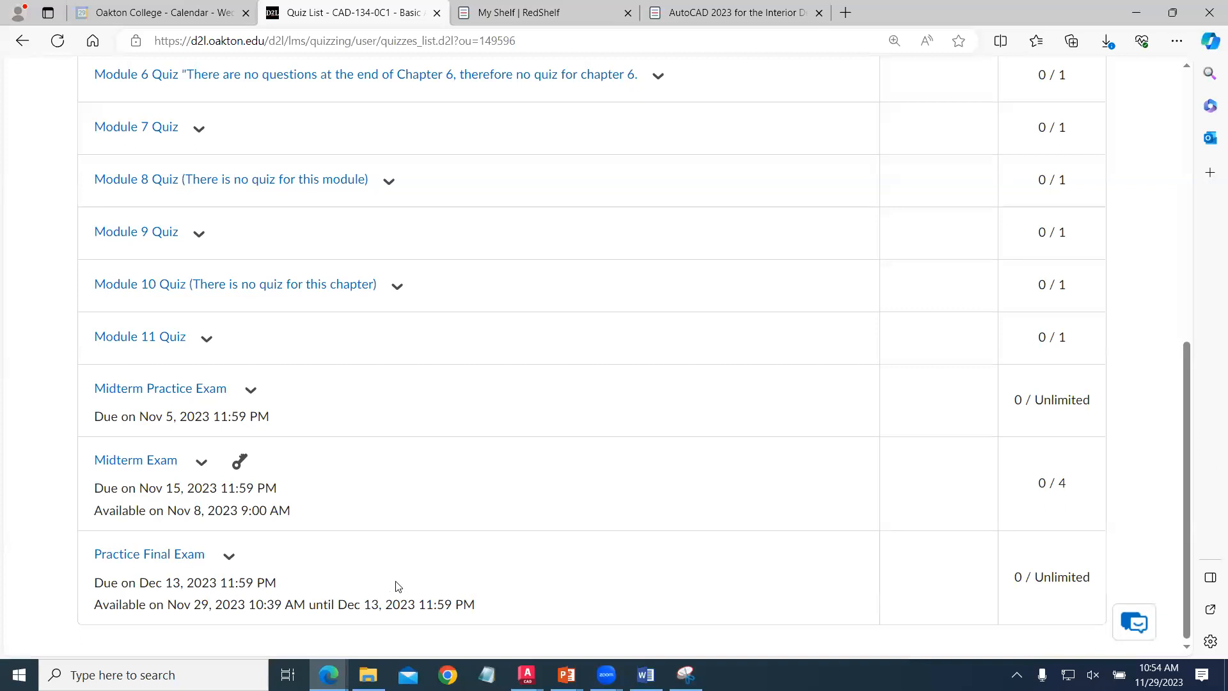
mouse_move(469, 591)
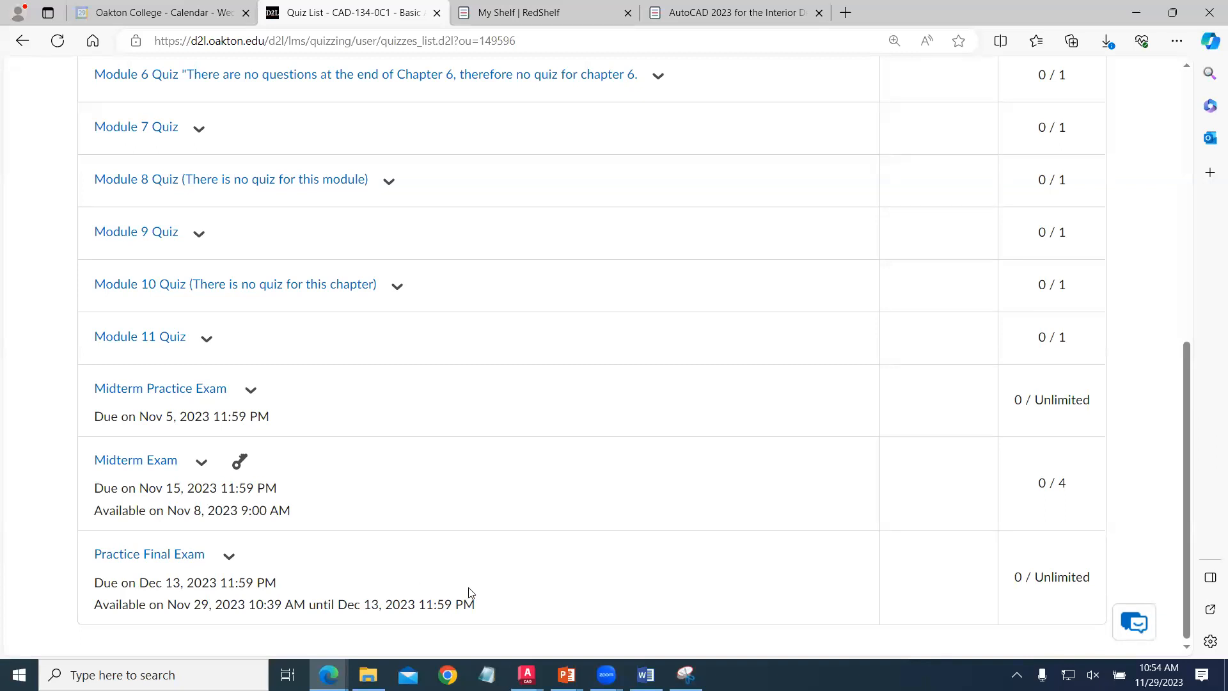
mouse_move(1164, 506)
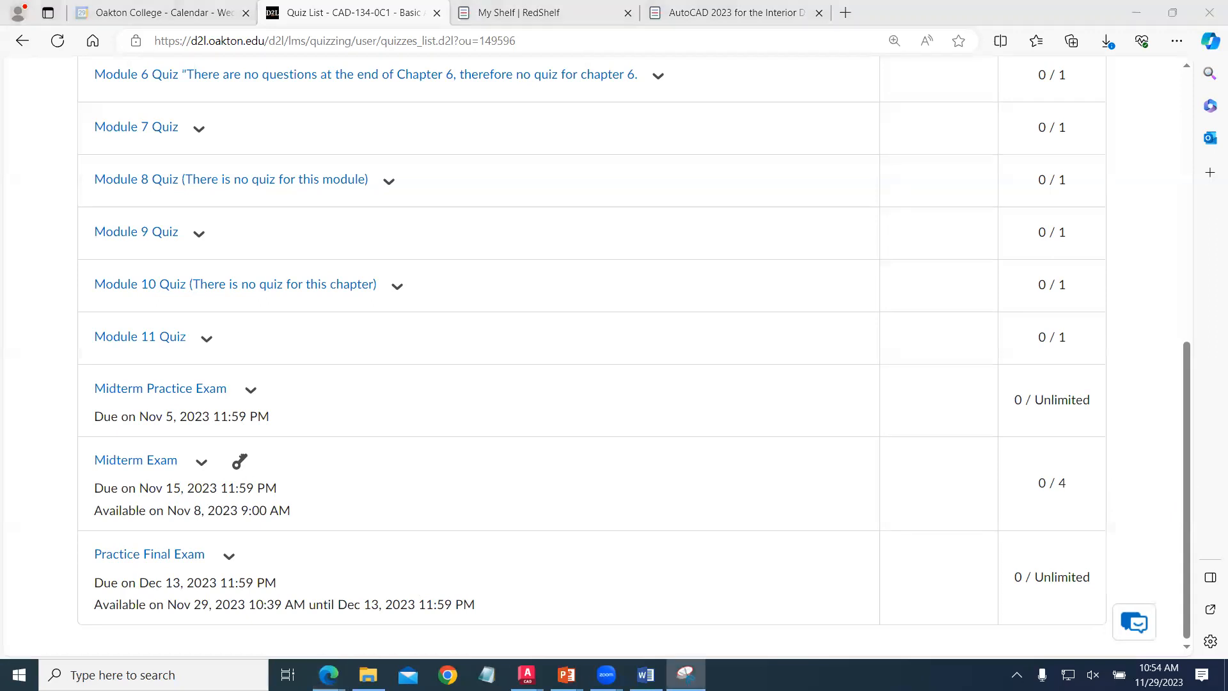
click(683, 675)
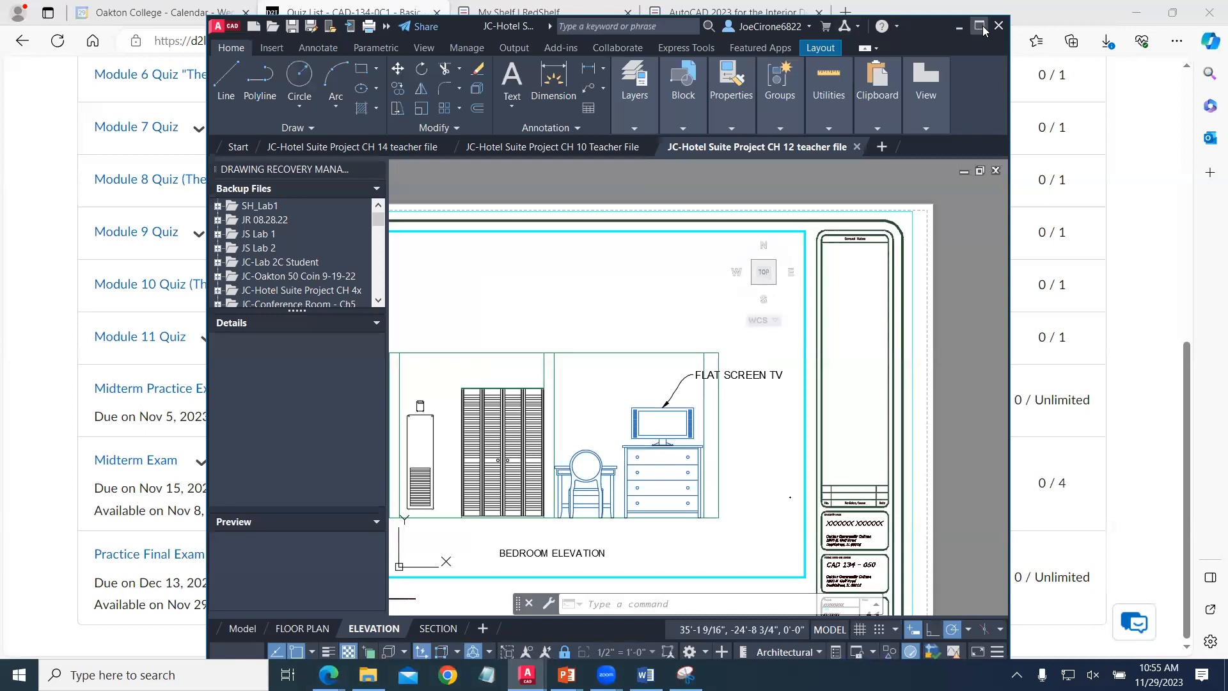
- Maximize AutoCAD and view the drawing's model space, SECTION and FLOOR PLAN layouts
click(979, 26)
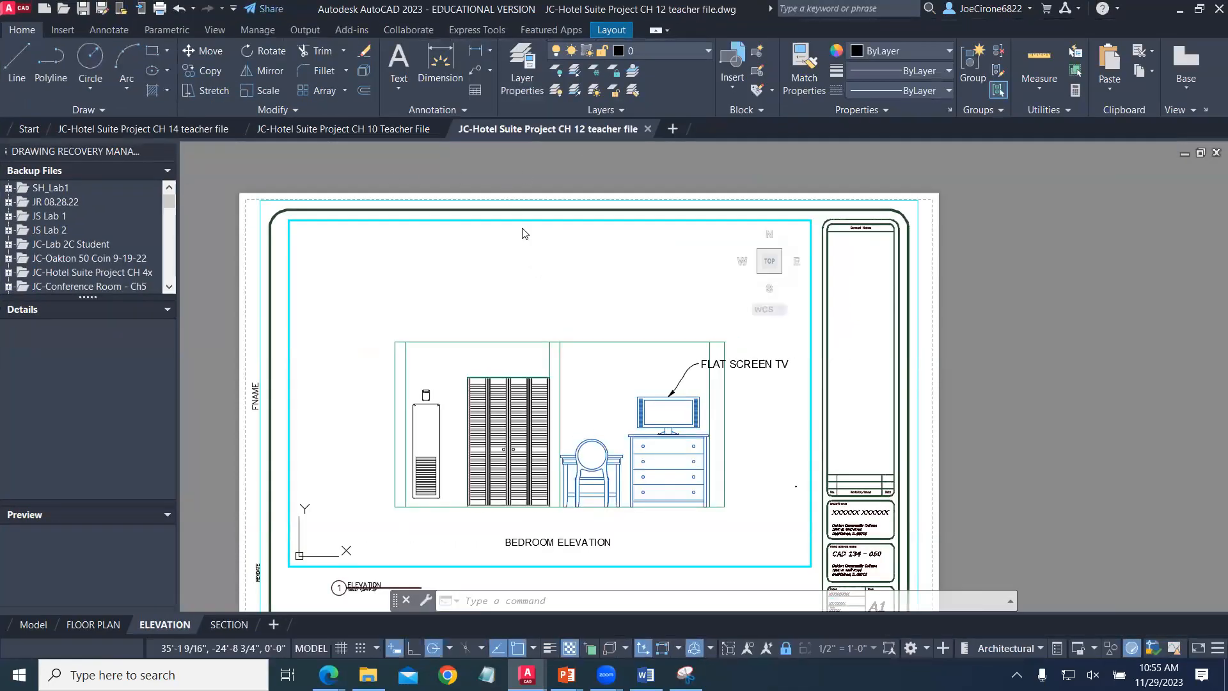
mouse_move(511, 318)
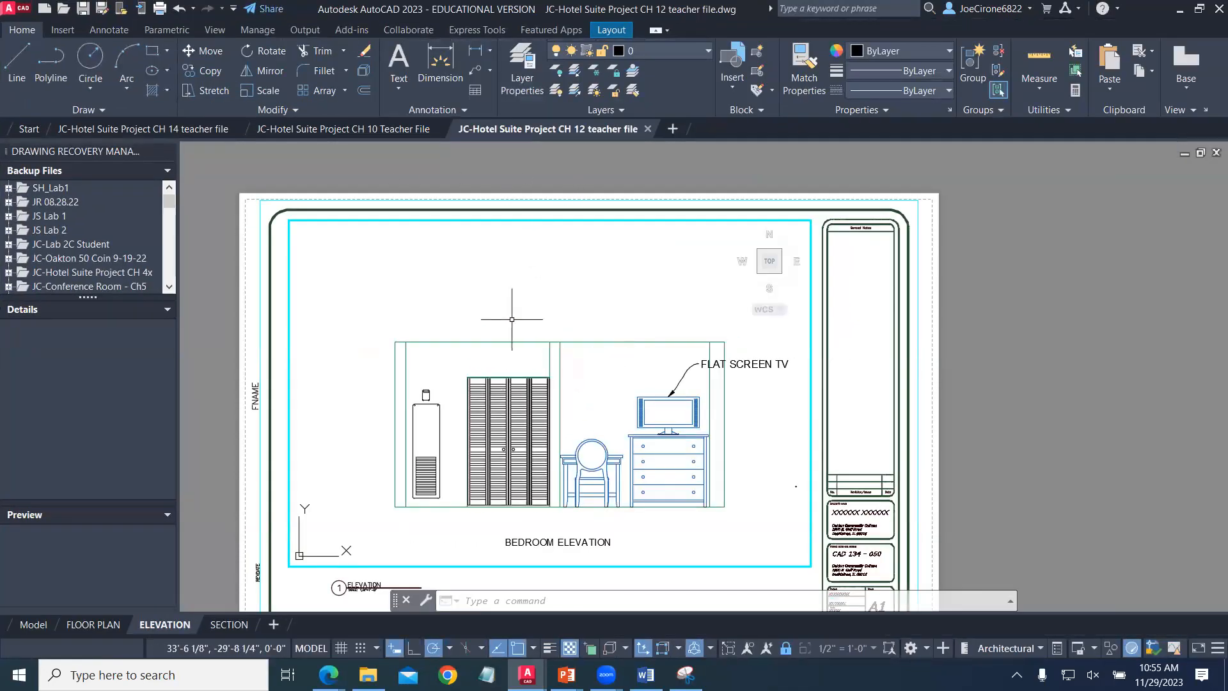
mouse_move(195, 570)
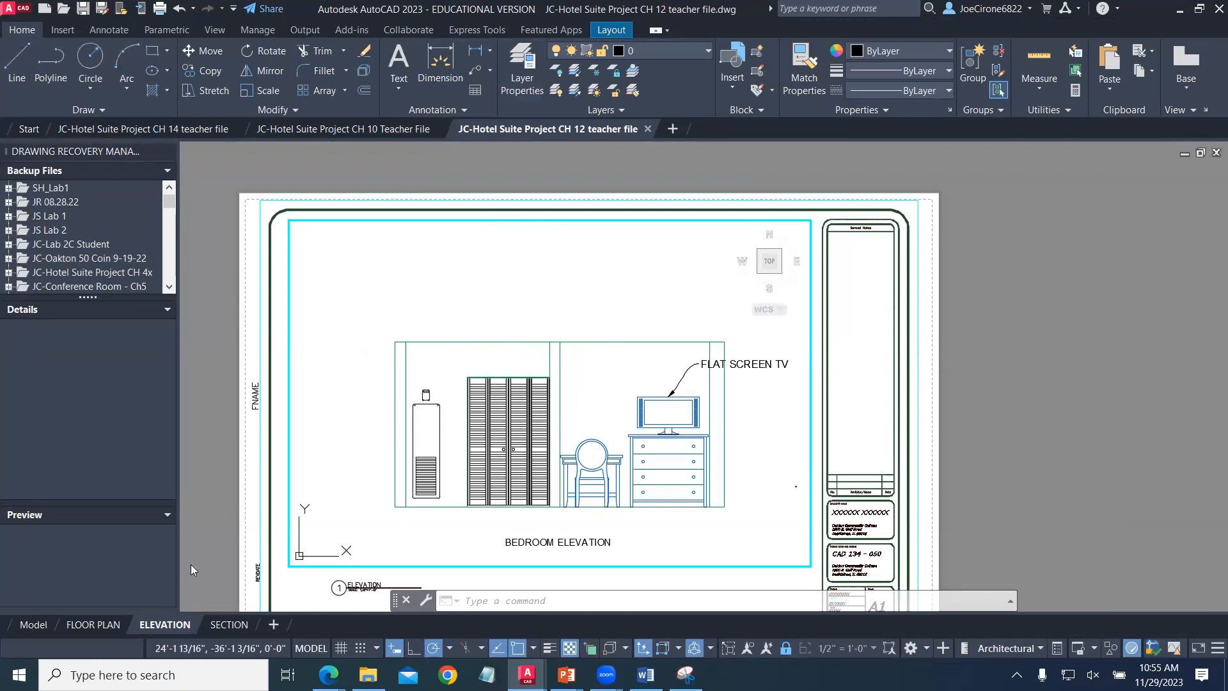
click(33, 624)
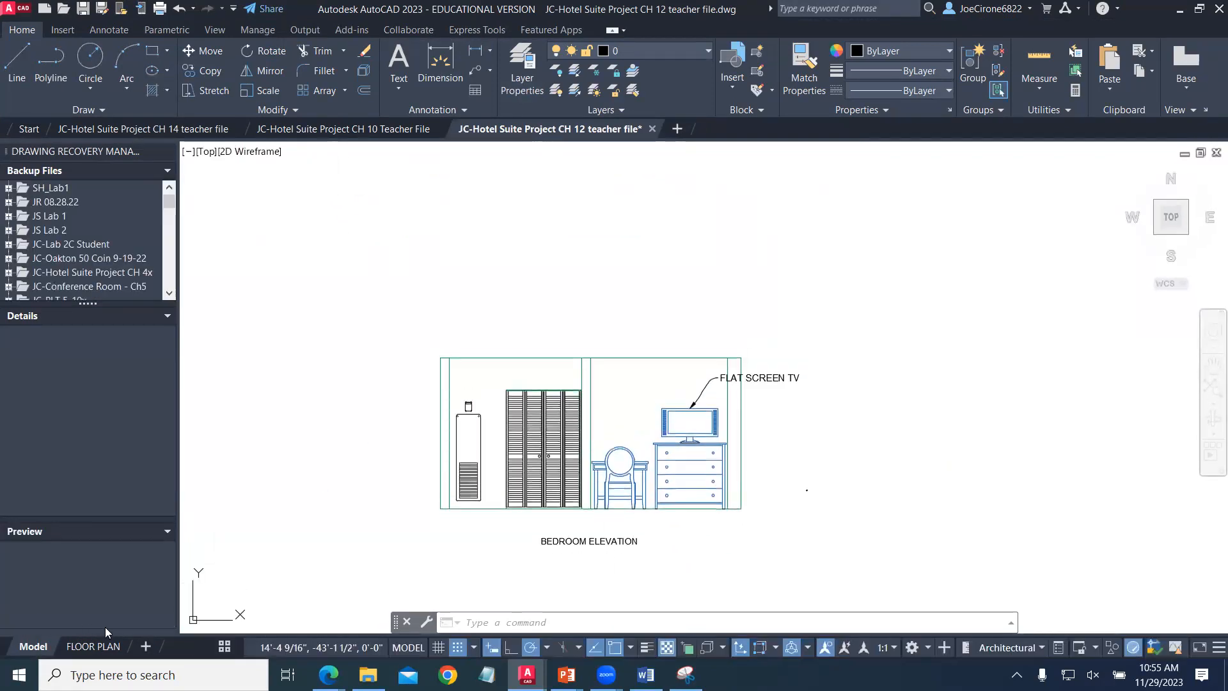
click(92, 646)
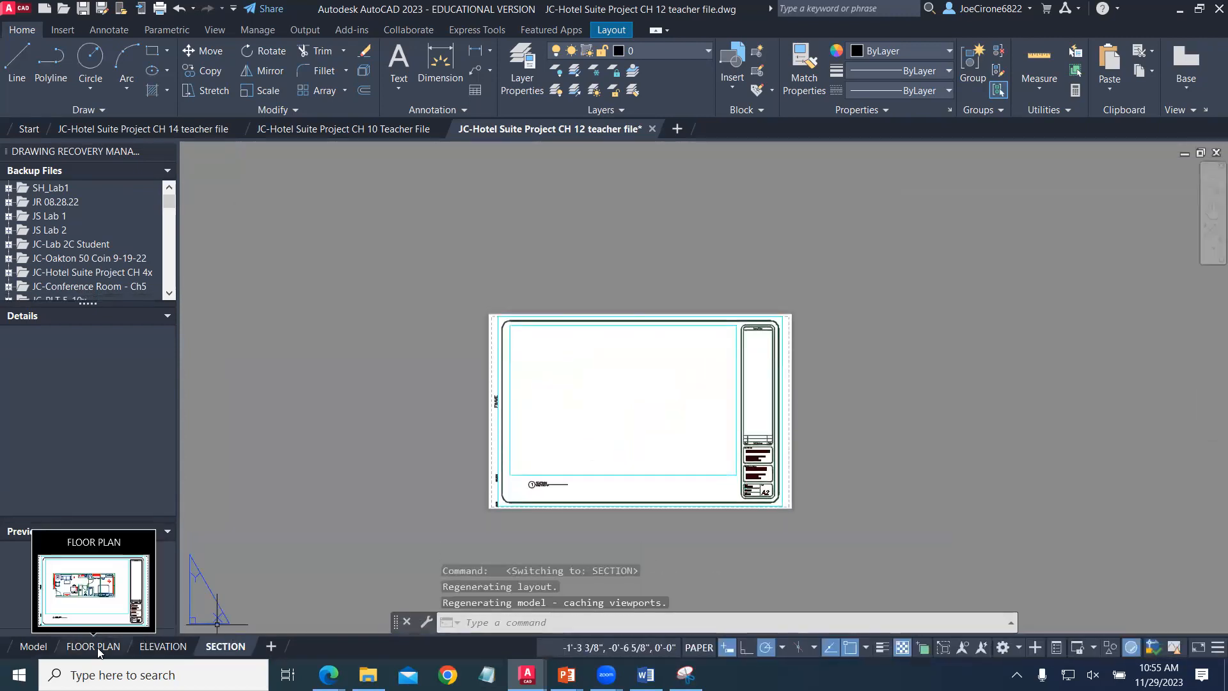
click(163, 646)
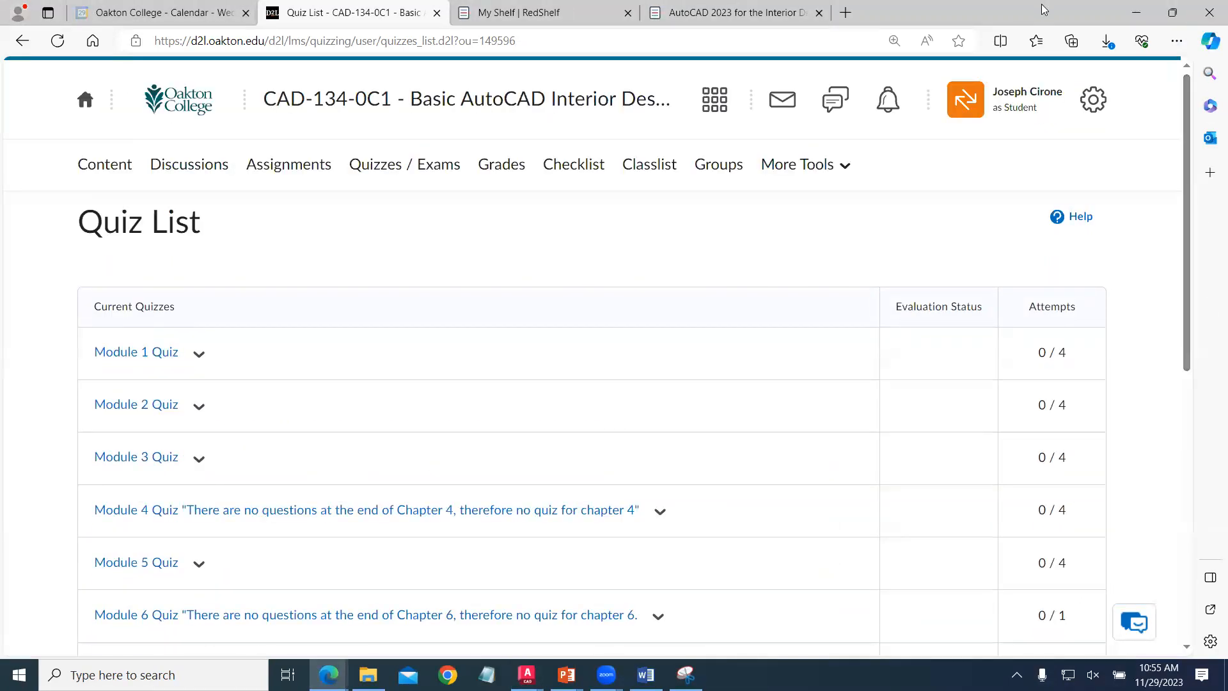
- From Content, locate and open 'Module 13 - Bonus (not Required)'
click(104, 166)
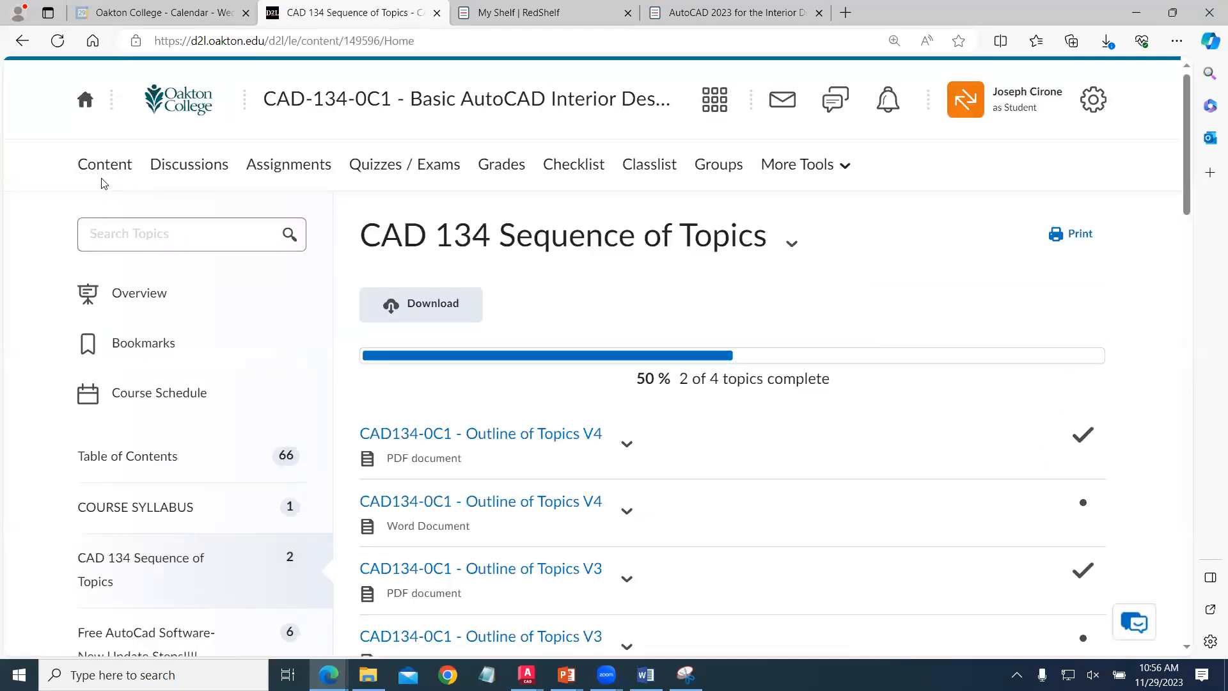
click(104, 165)
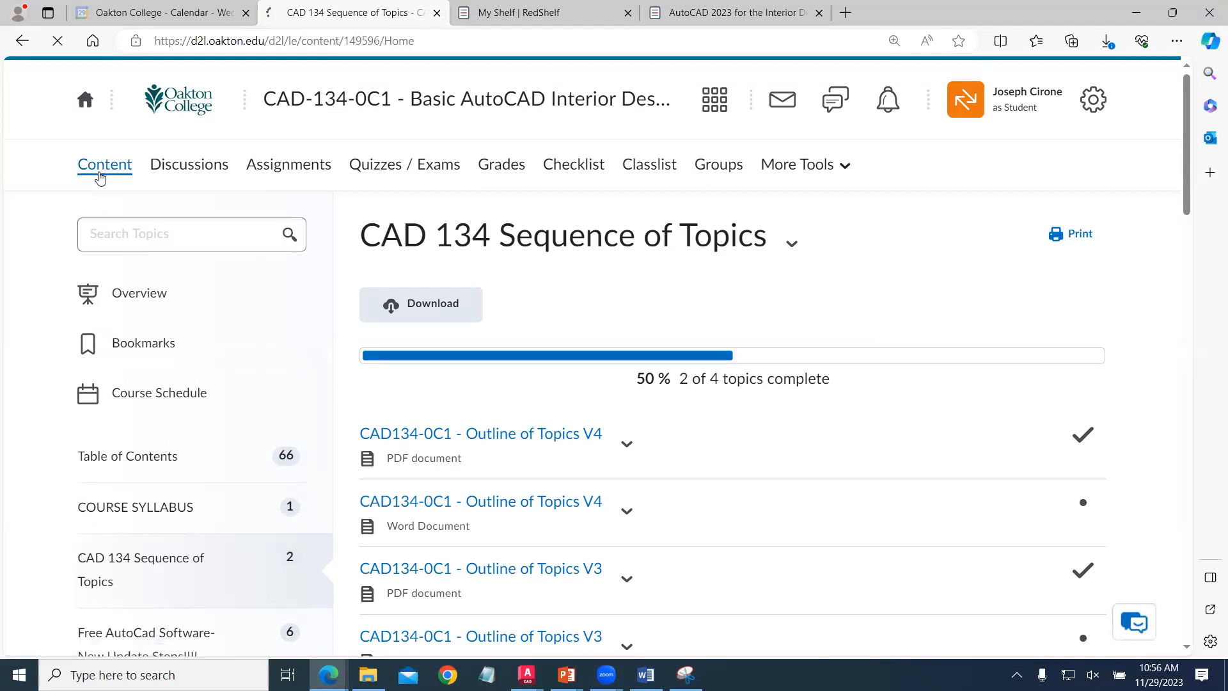
scroll(down, 3)
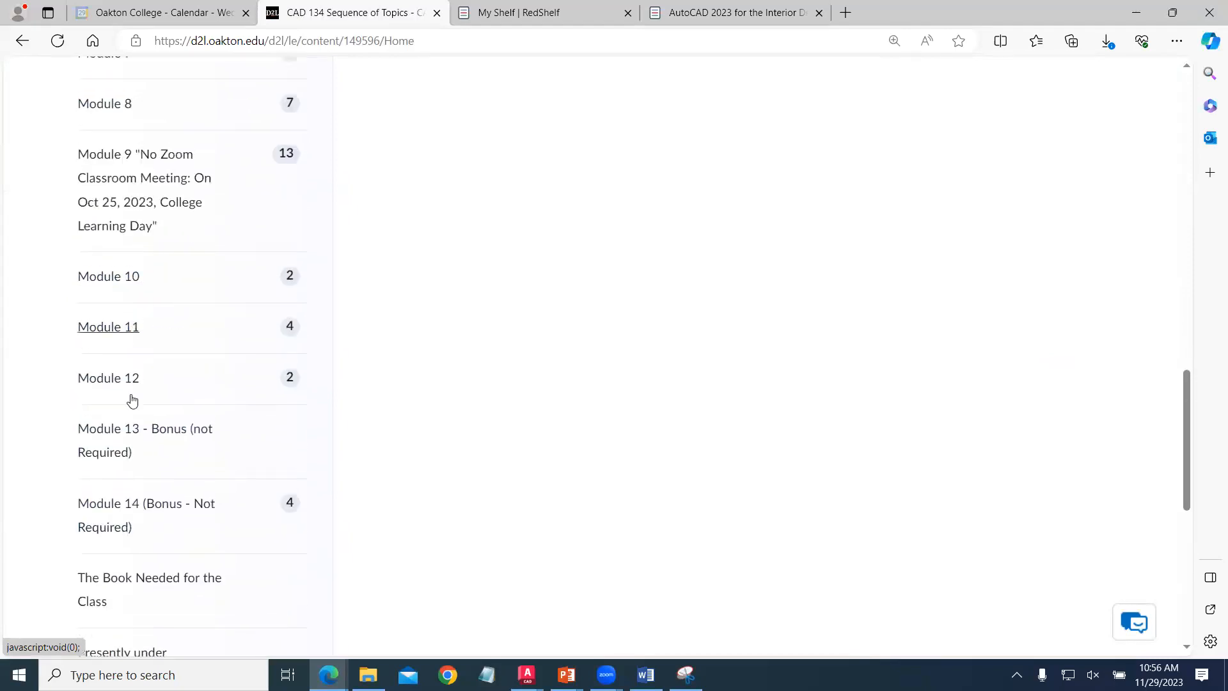
mouse_move(144, 429)
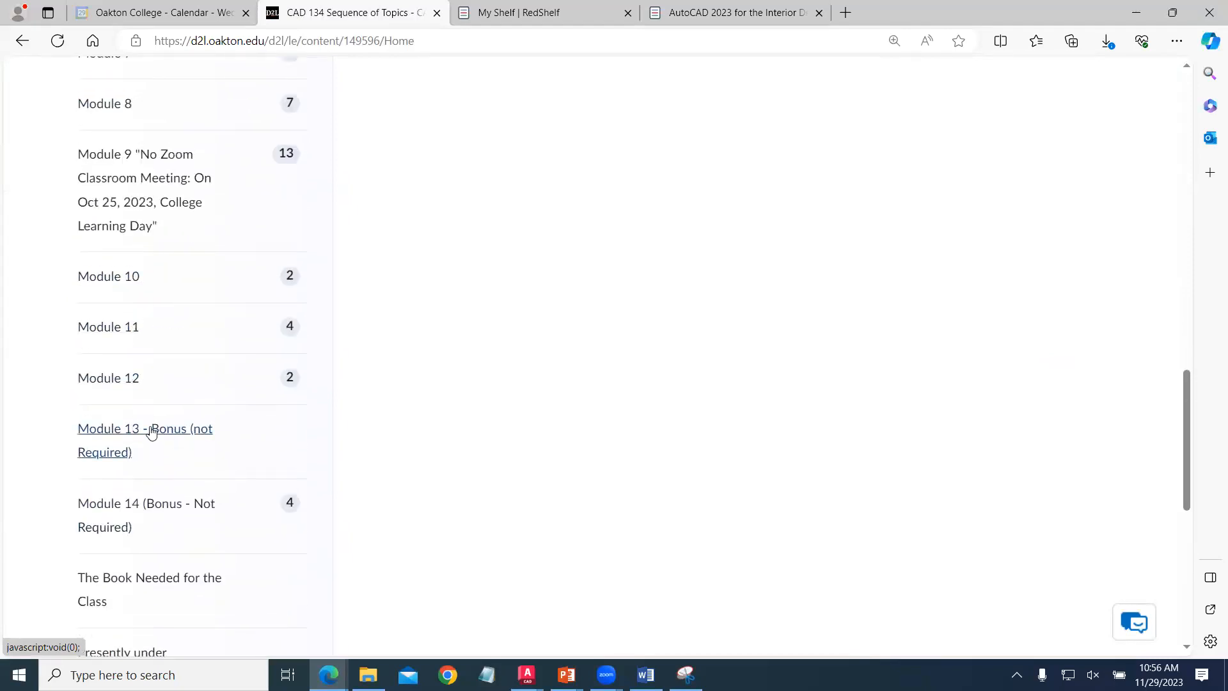
click(145, 428)
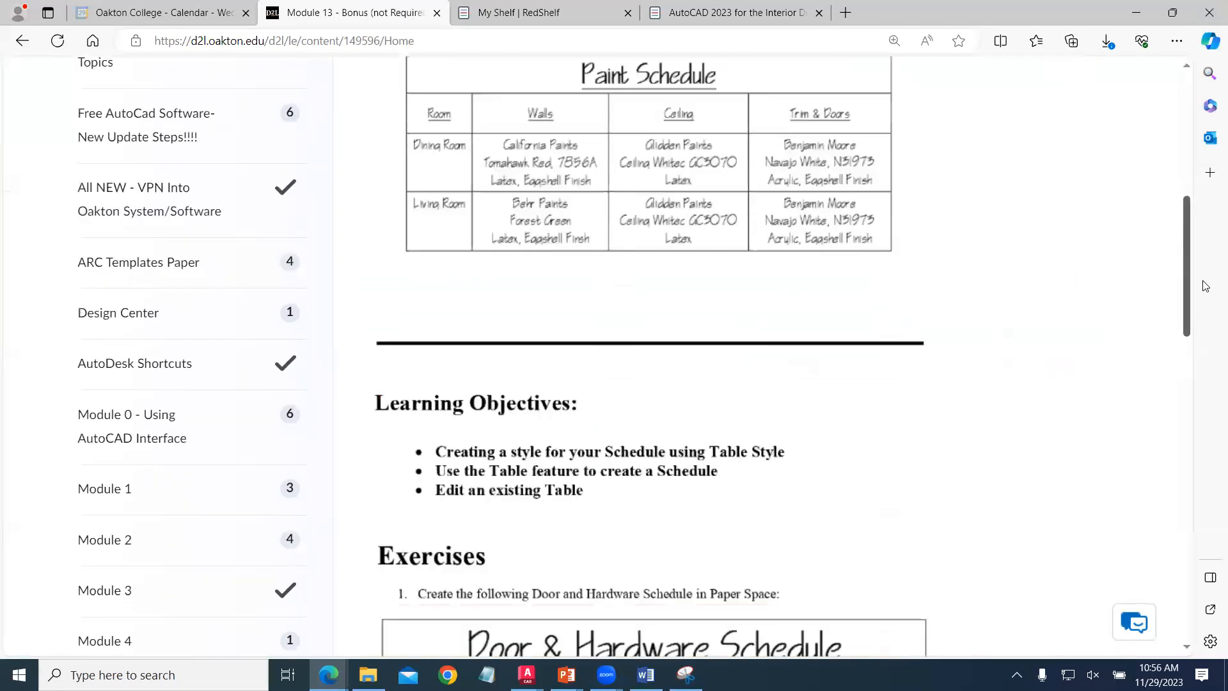
- Scroll through the Module 13 schedule exercises, then go to 'Module 14 (Bonus - Not Required)'
scroll(down, 3)
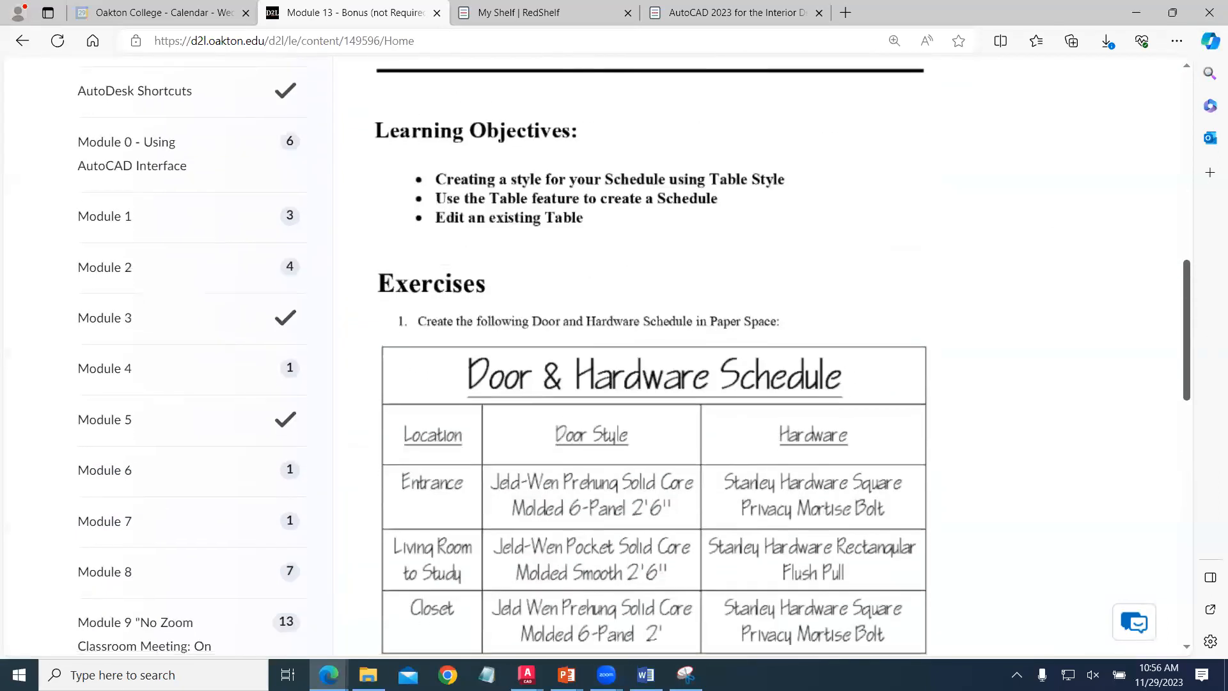
scroll(down, 3)
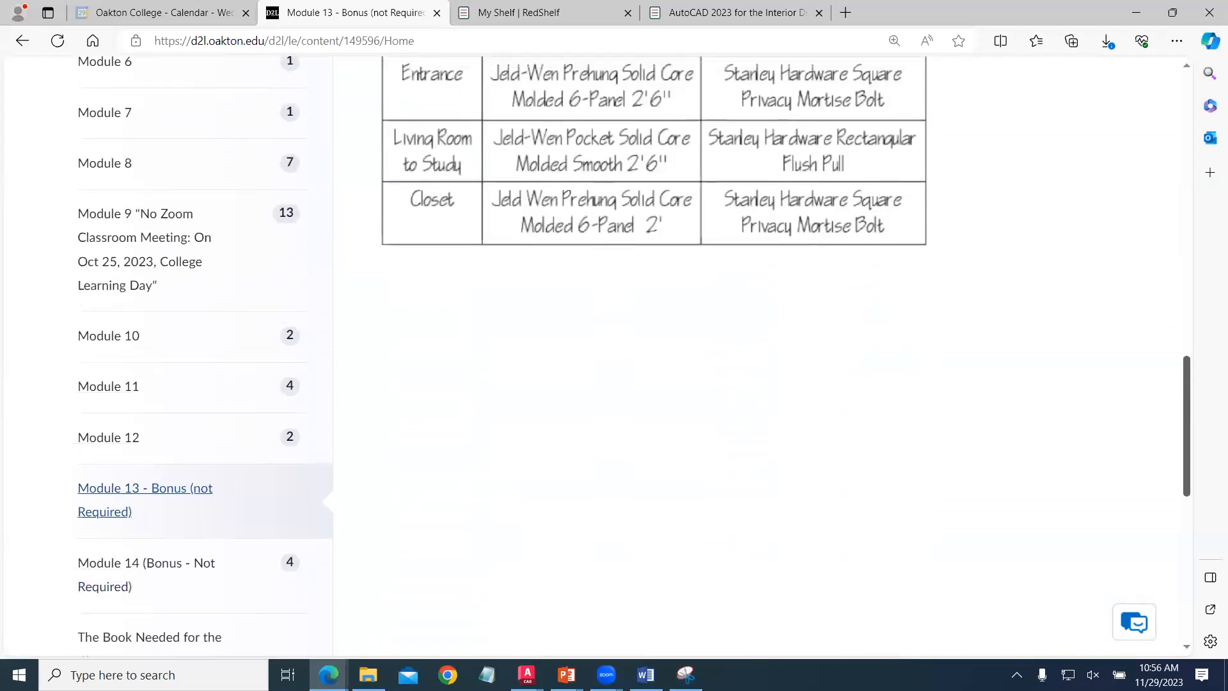
scroll(down, 3)
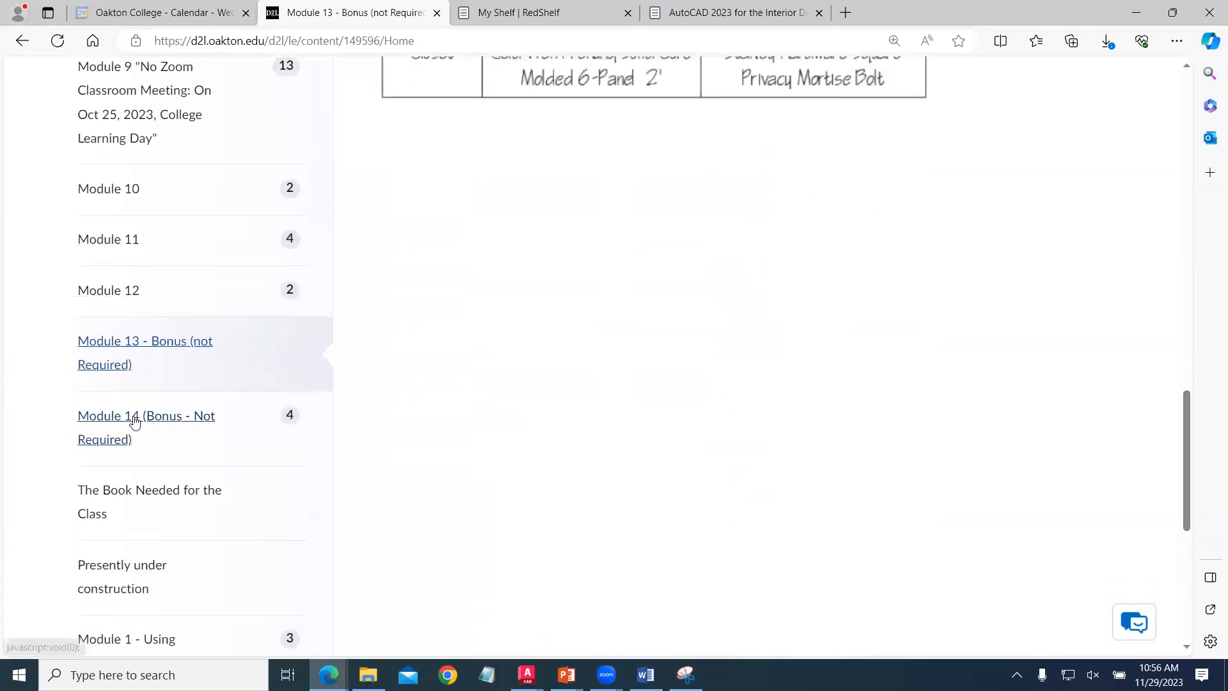
click(145, 416)
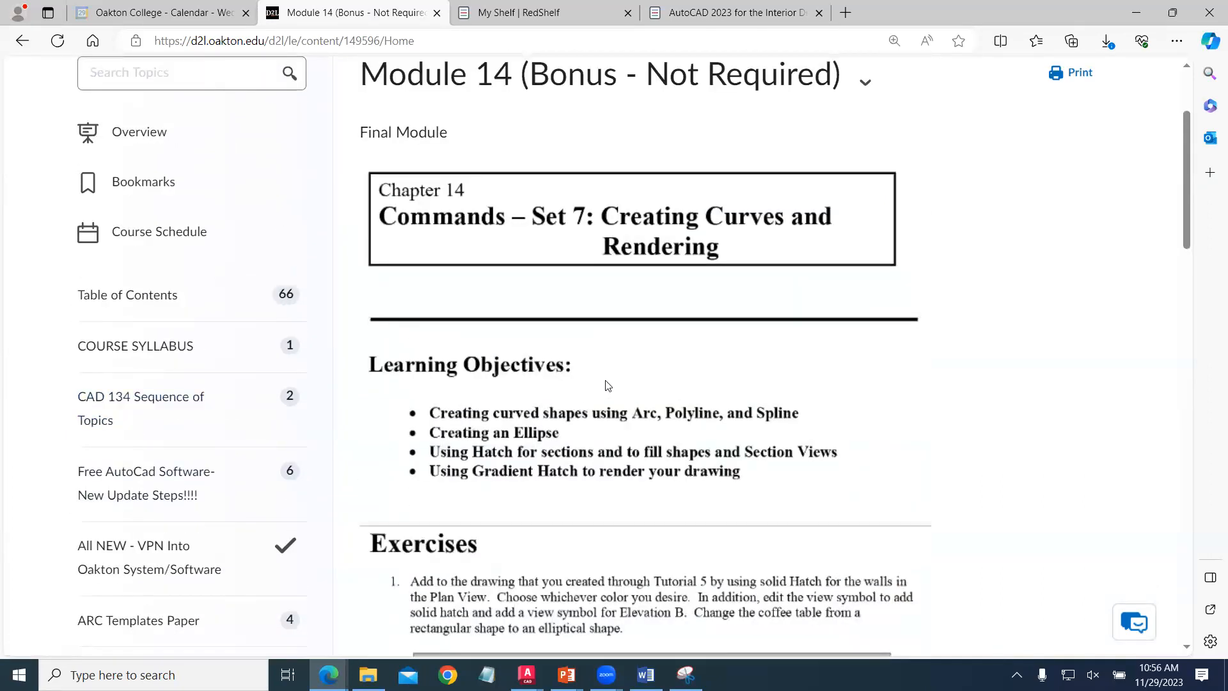
scroll(down, 3)
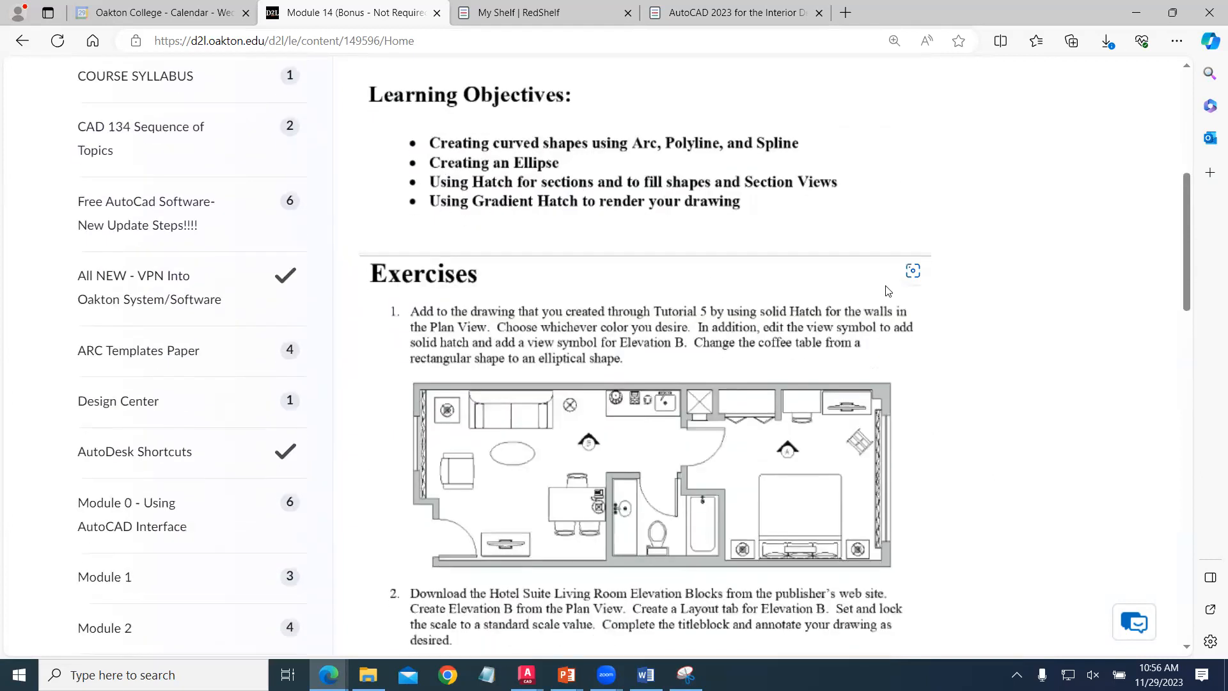
scroll(down, 3)
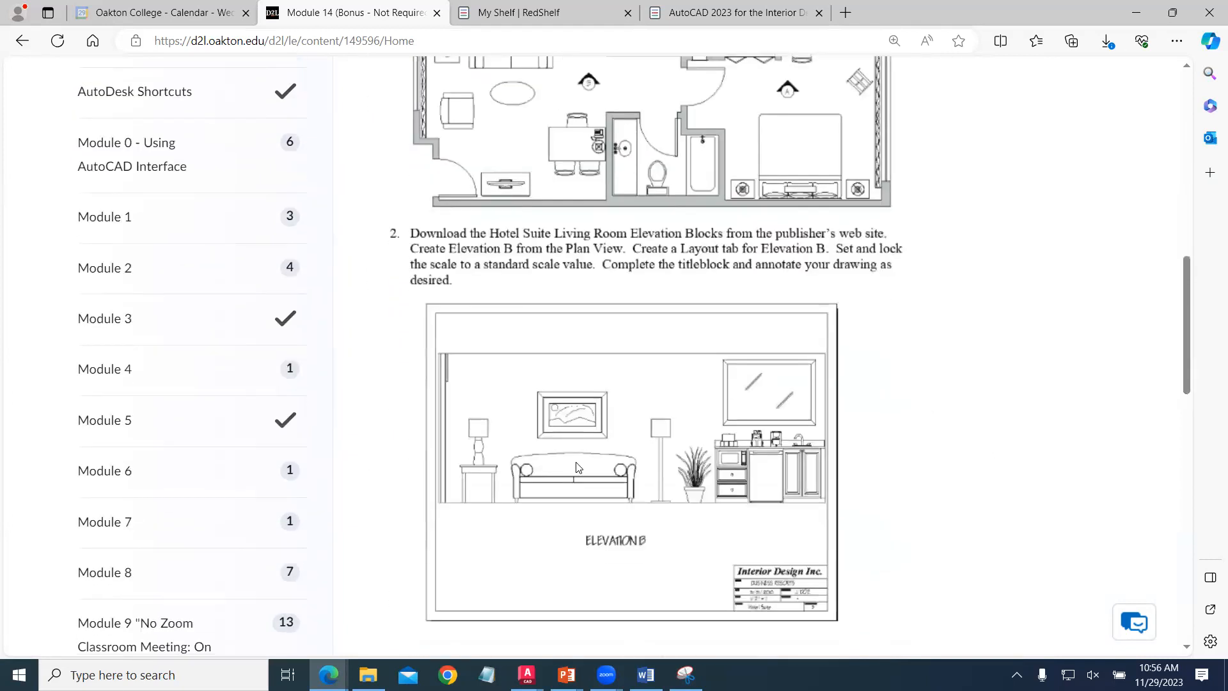
scroll(down, 3)
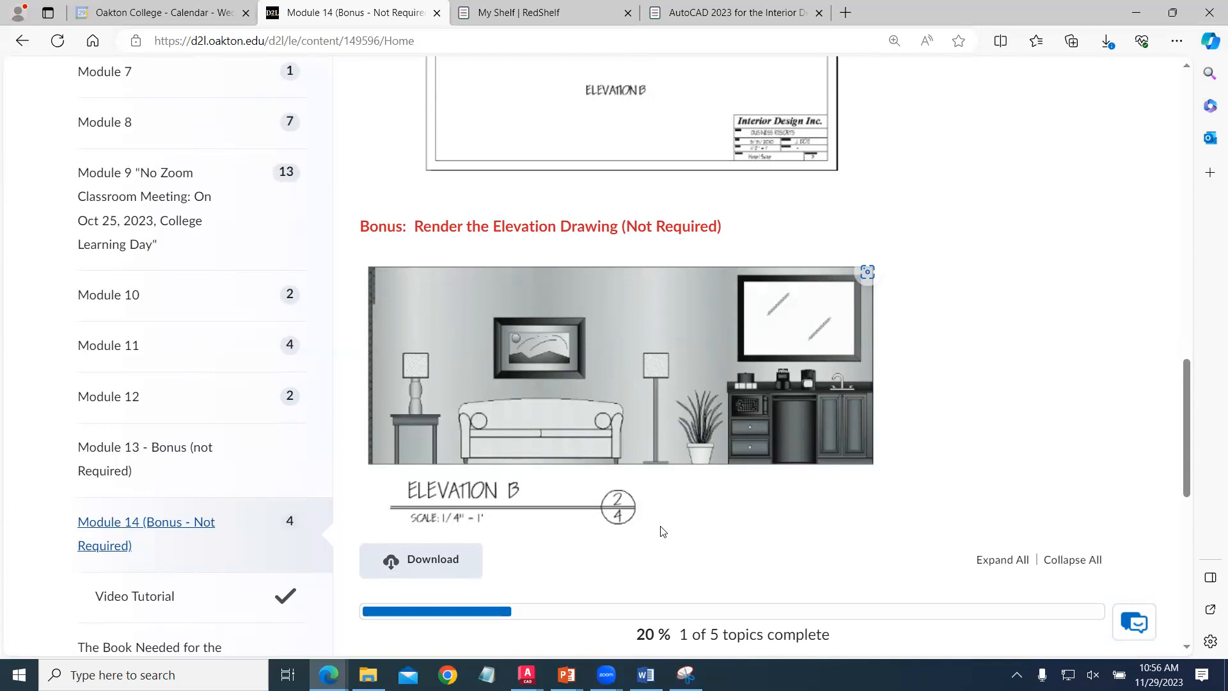
mouse_move(698, 508)
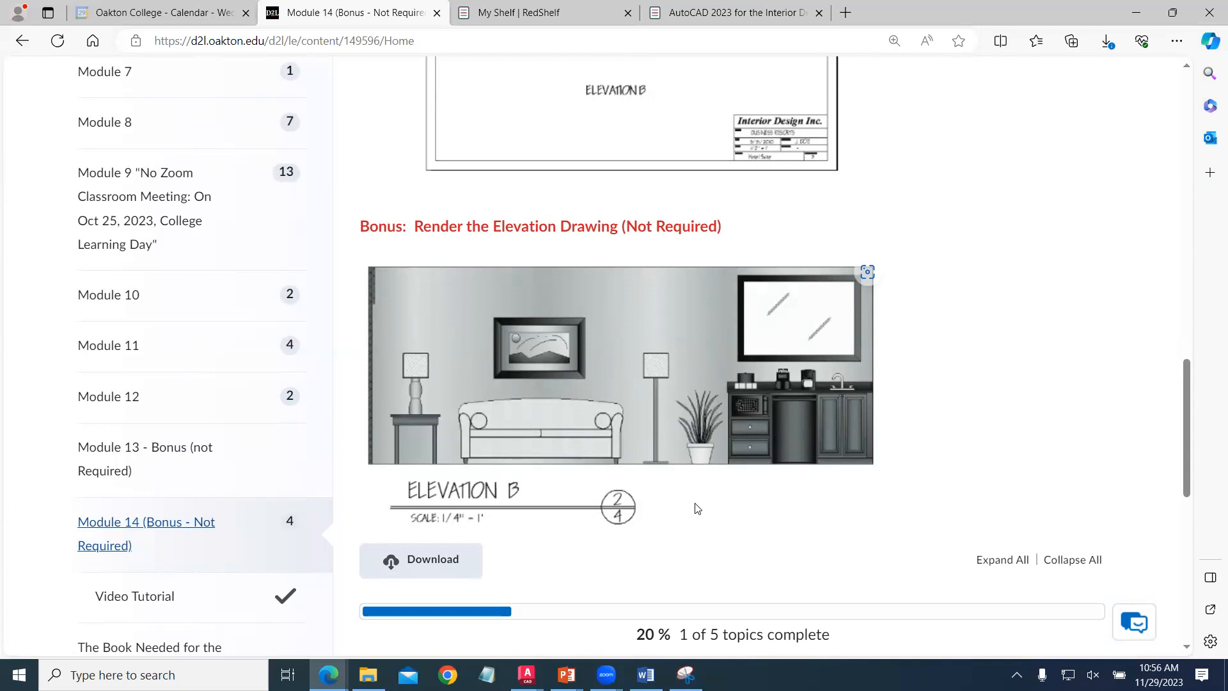
mouse_move(692, 512)
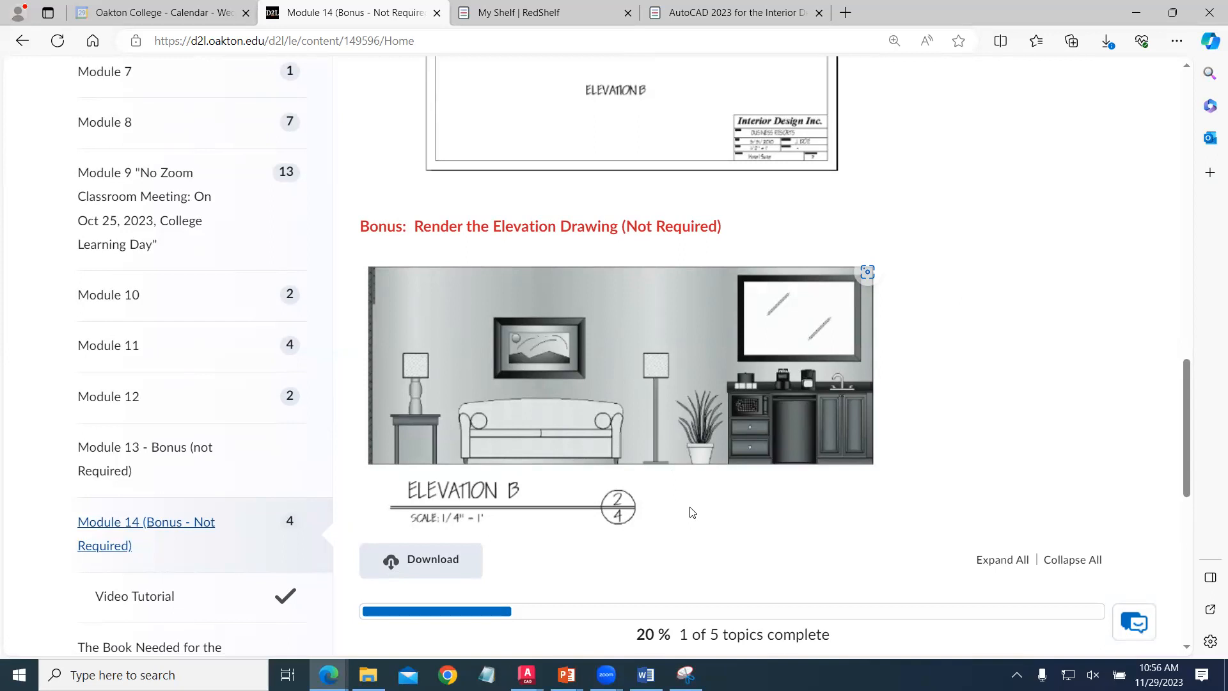
mouse_move(696, 510)
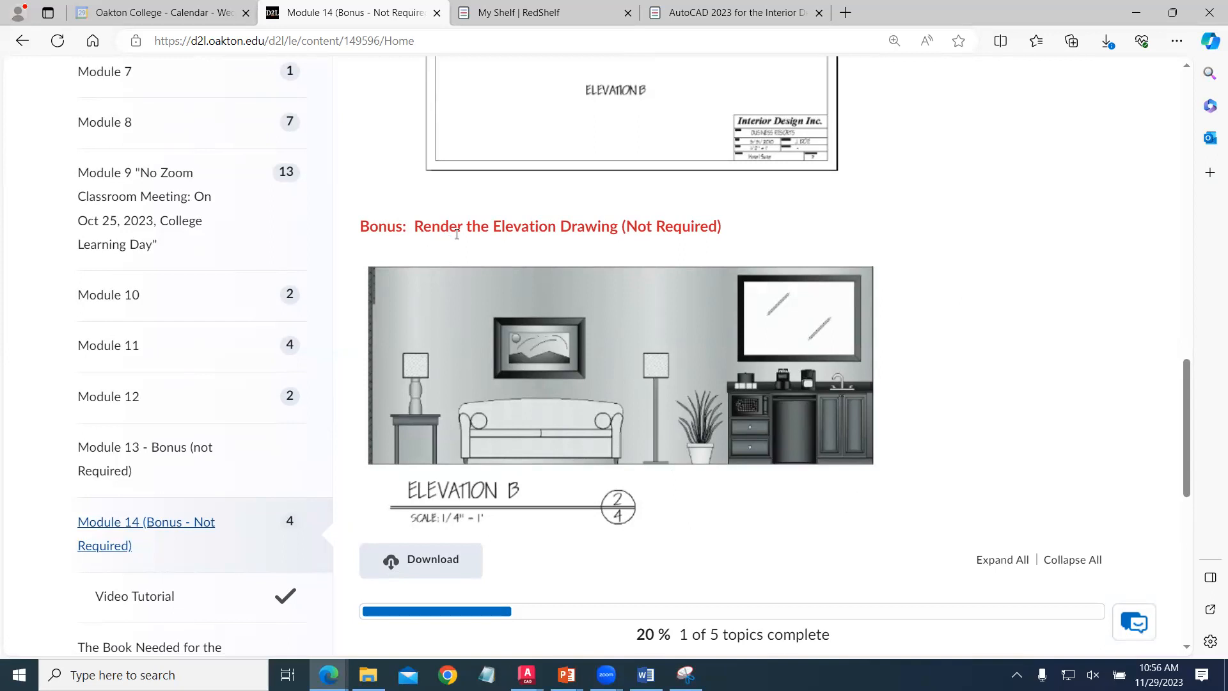
scroll(down, 3)
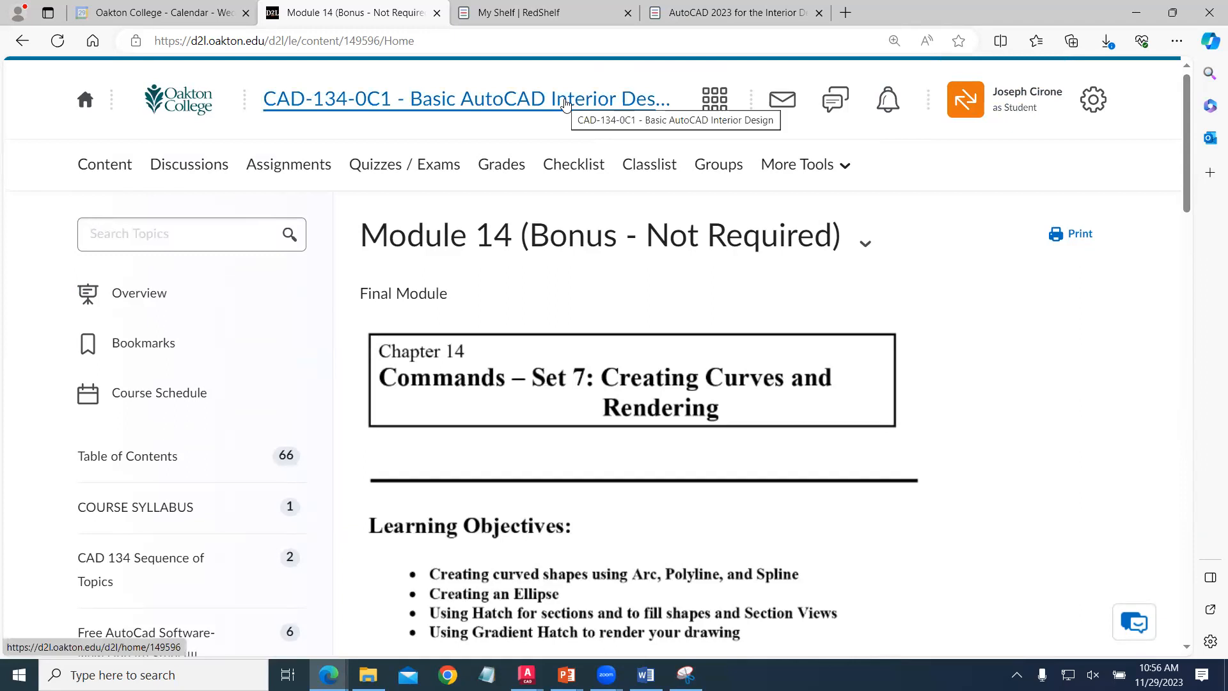
- Use the course title link to load the CAD-134 homepage showing the Last Module announcement
click(466, 98)
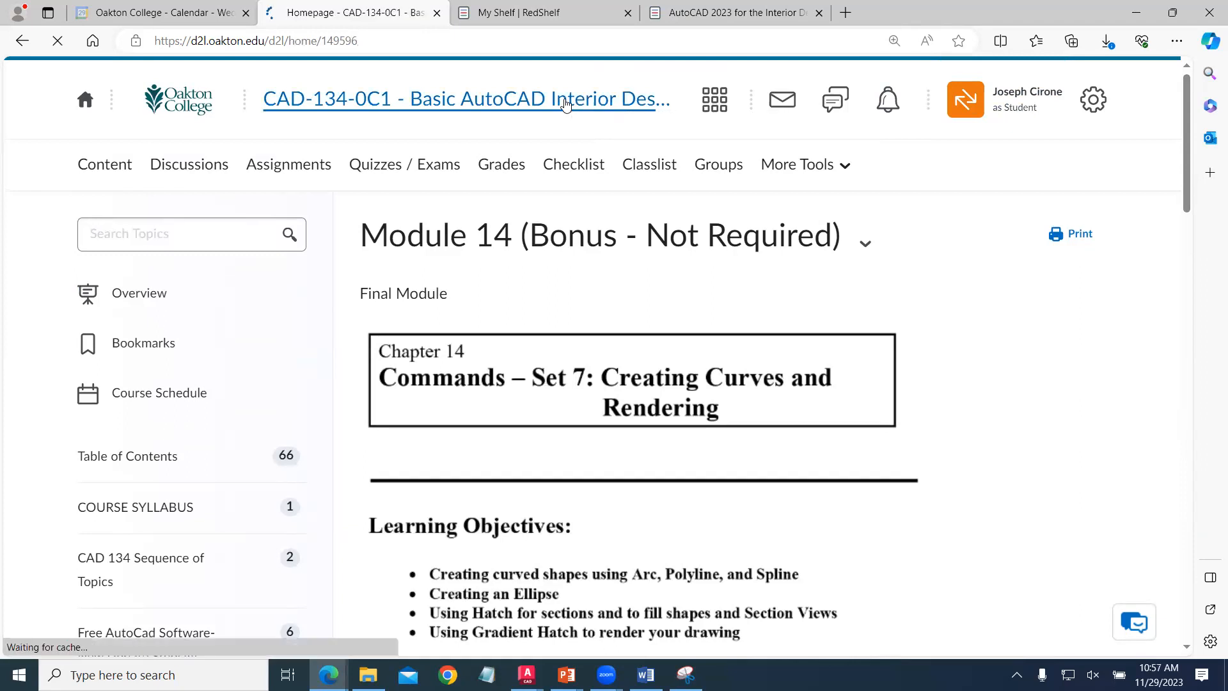
click(466, 98)
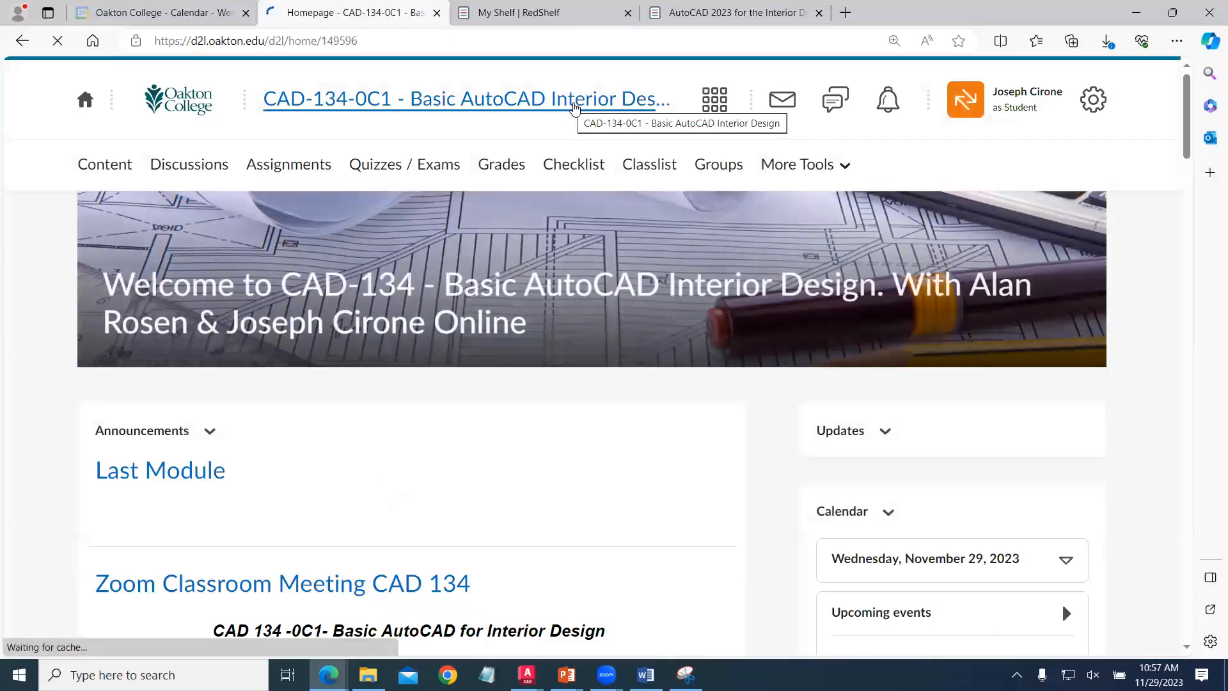
scroll(down, 3)
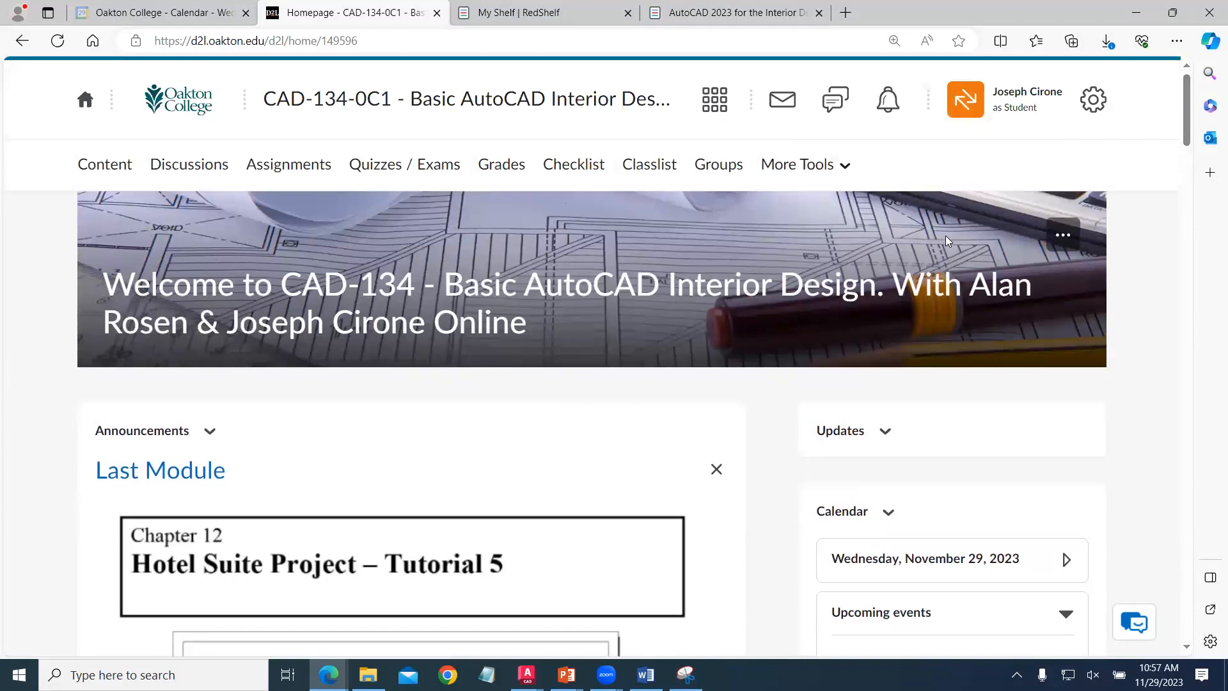
mouse_move(448, 389)
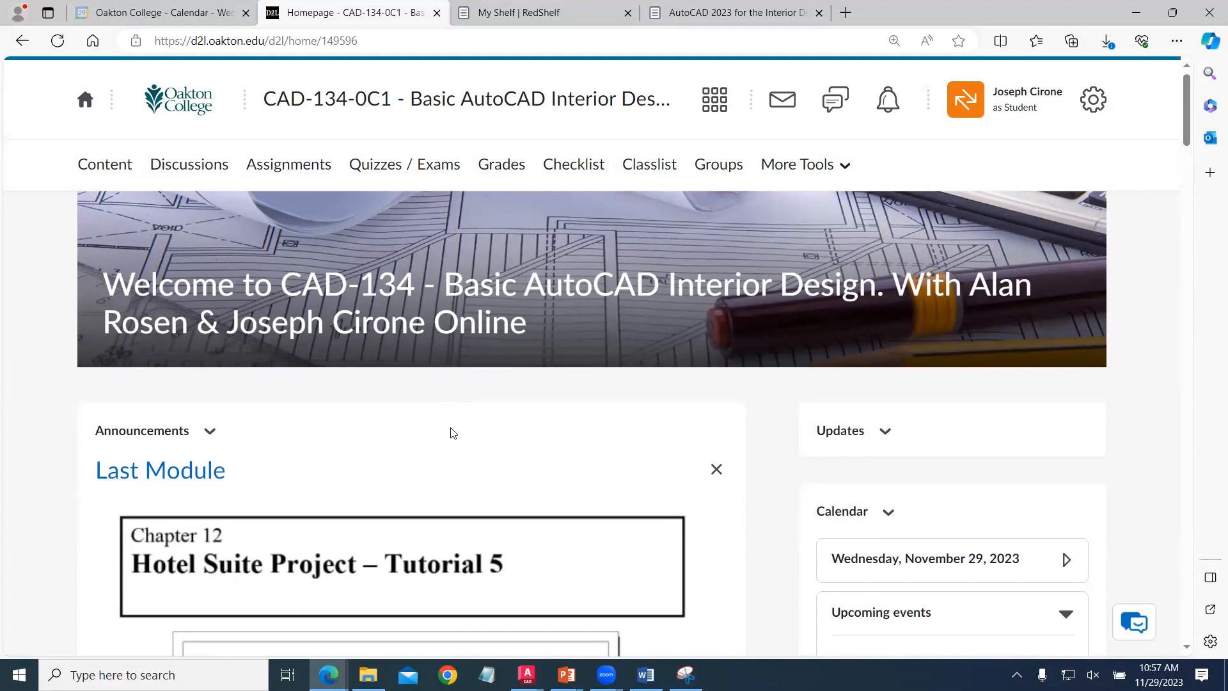
mouse_move(782, 99)
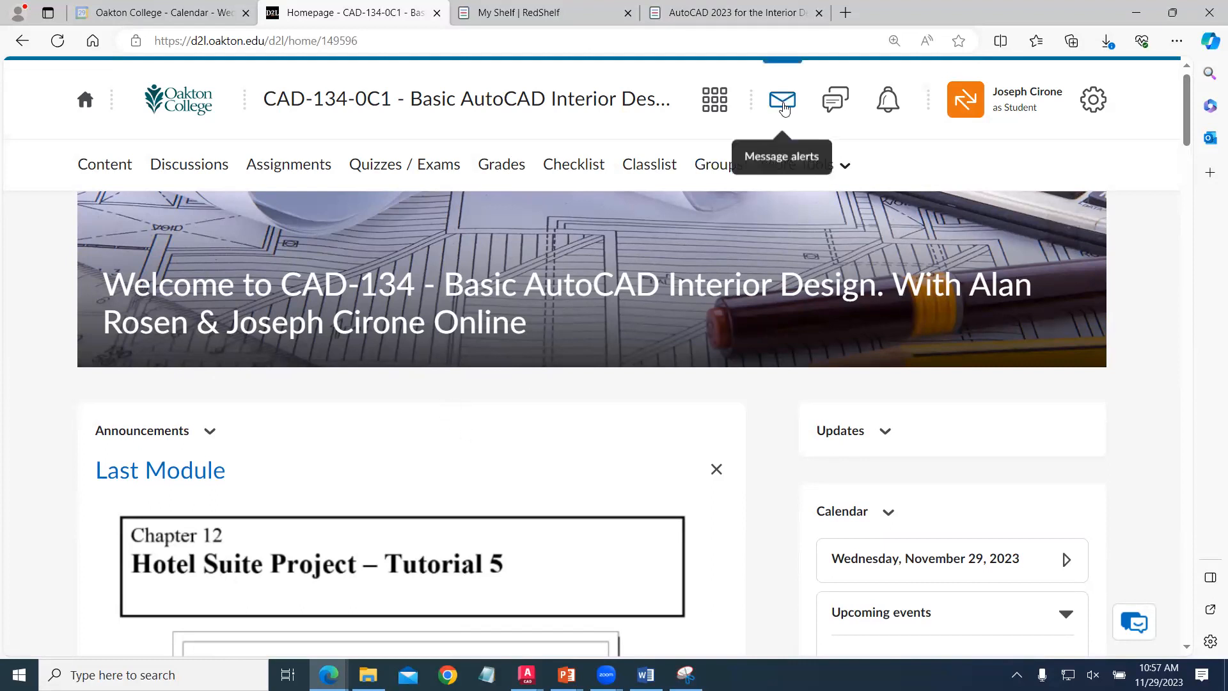
mouse_move(523, 337)
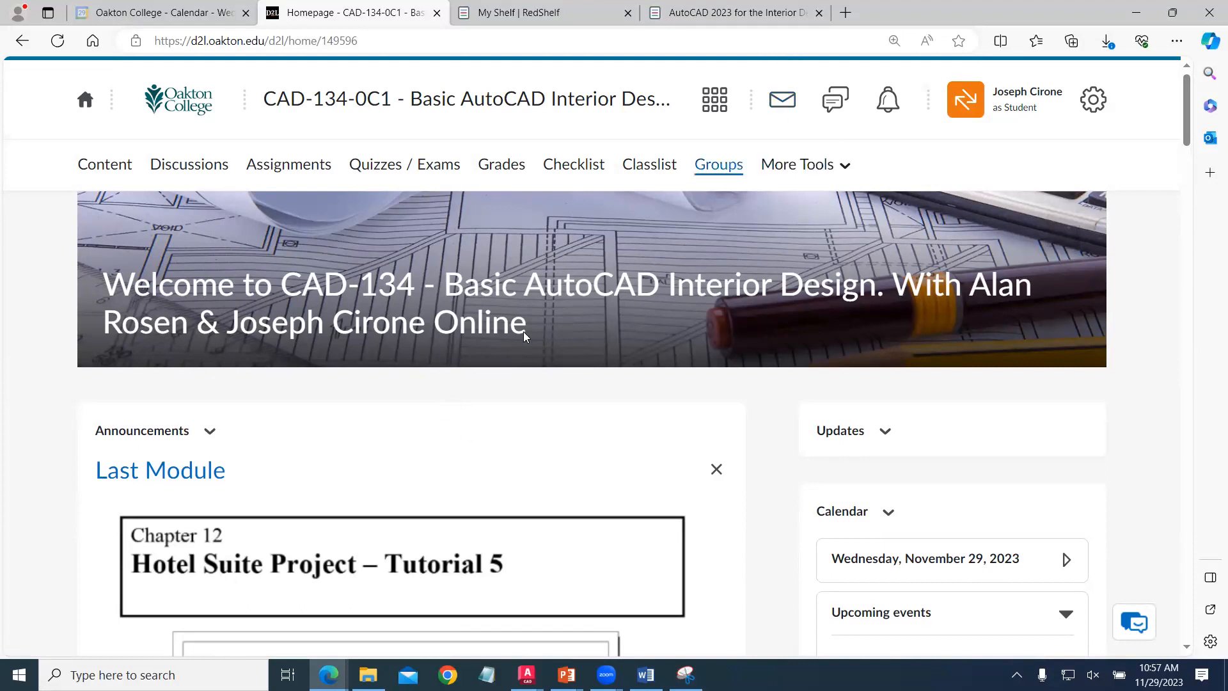